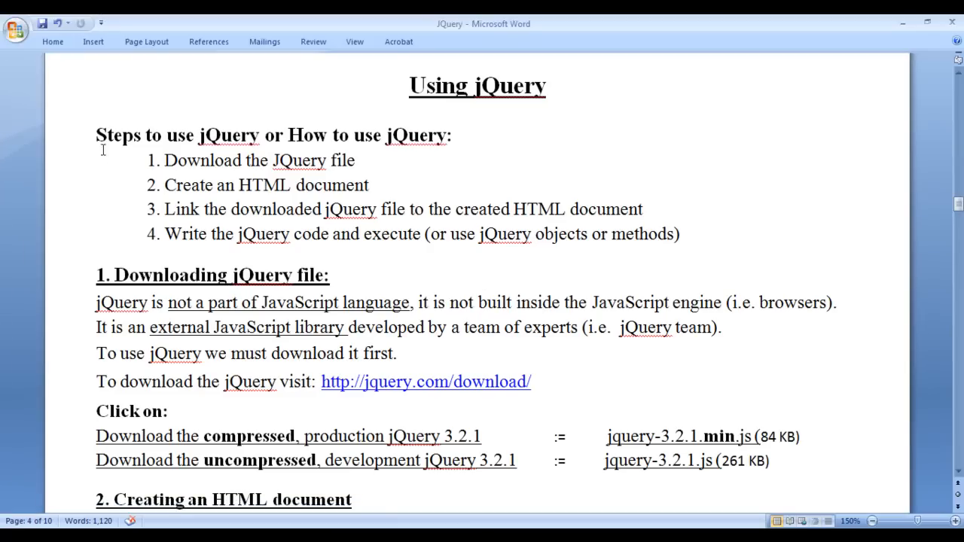
pyautogui.moveTo(307, 140)
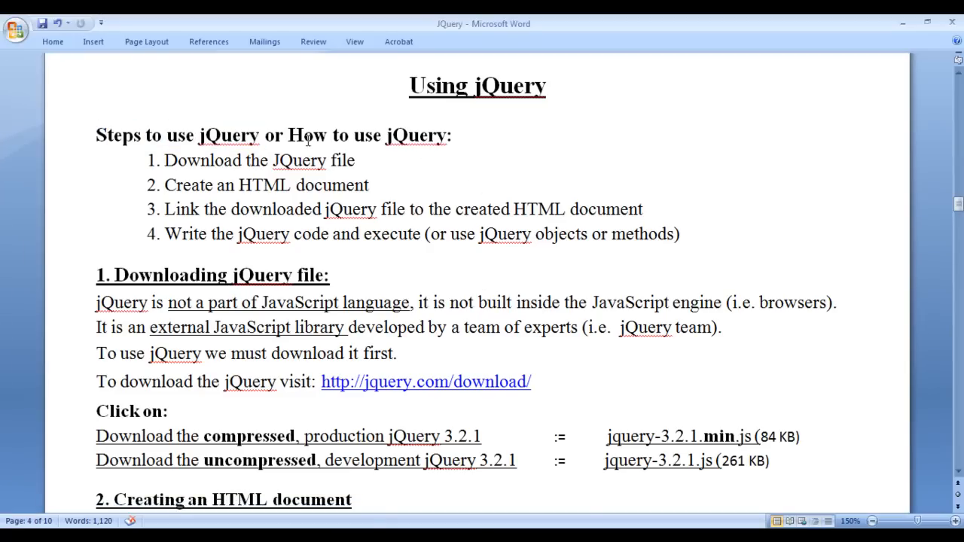
# Review the lesson steps, highlighting the one about writing jQuery code
pyautogui.click(357, 160)
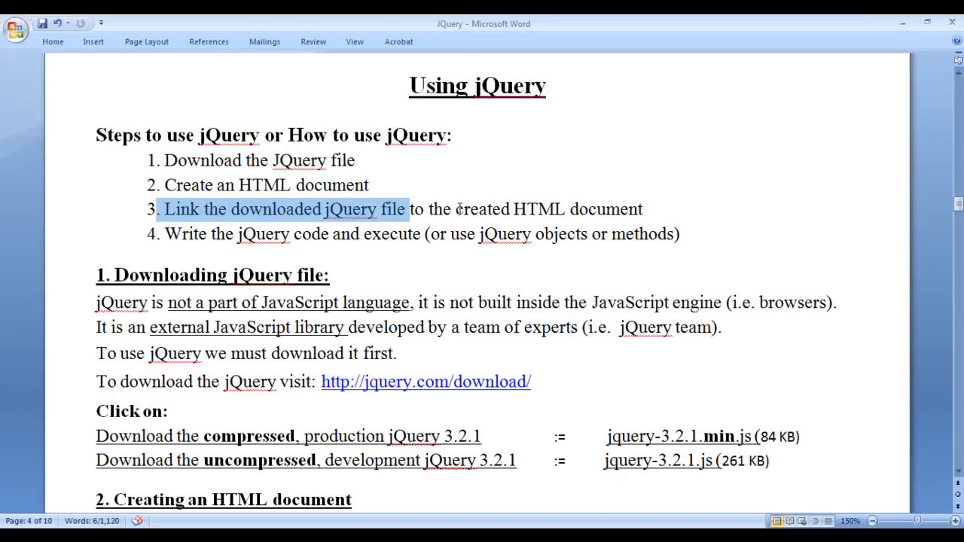
pyautogui.click(645, 209)
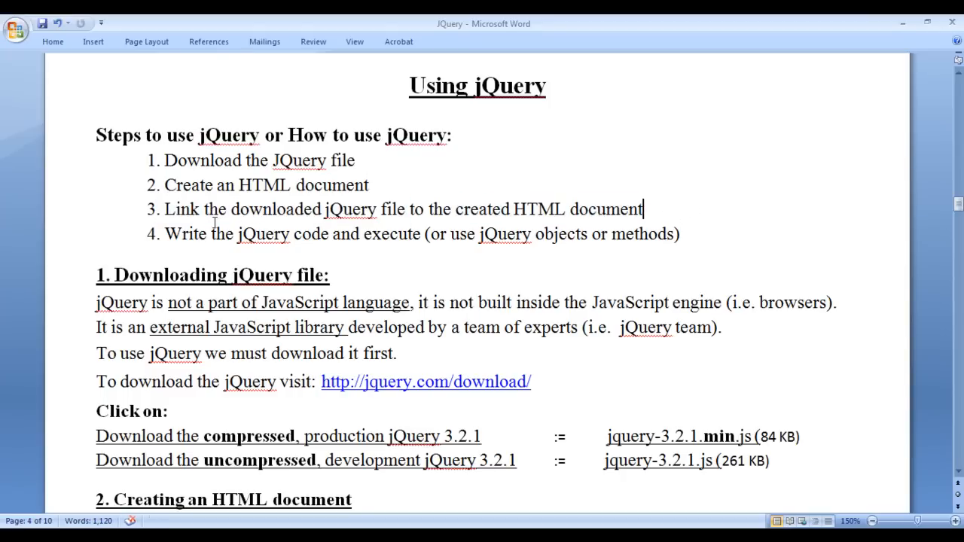
pyautogui.moveTo(166, 234); pyautogui.dragTo(331, 233)
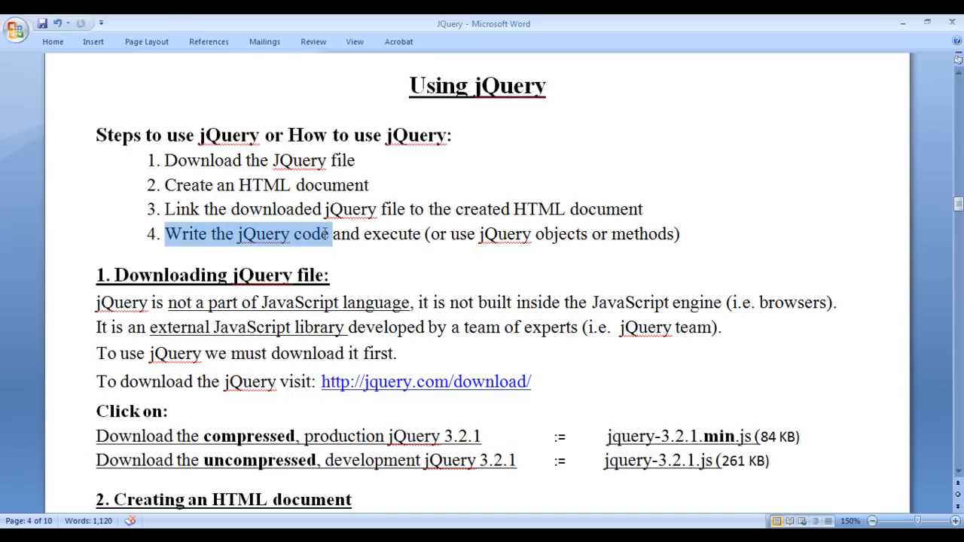
pyautogui.click(328, 275)
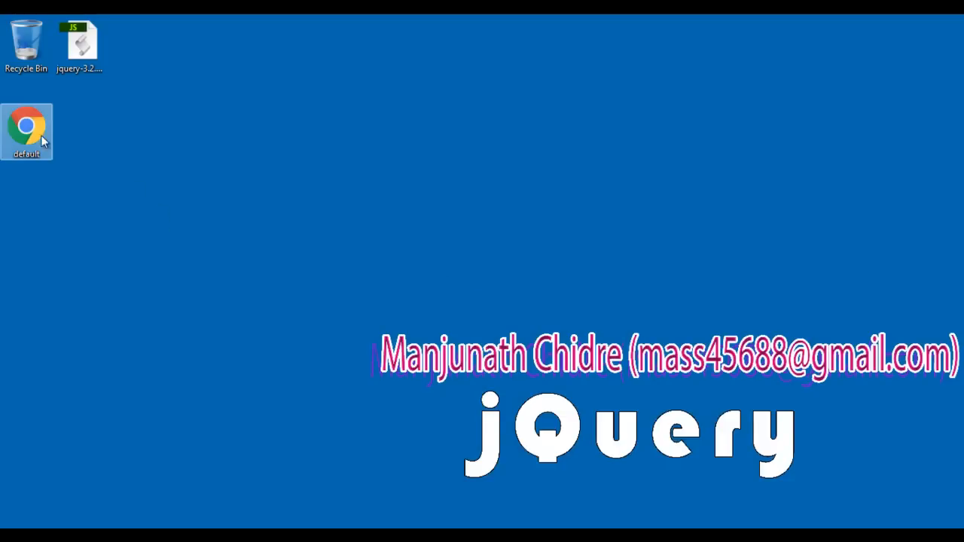
# Open default.html in Notepad and review its jquery-3.2.1.min.js link and the heading1 h1 line
pyautogui.rightClick(28, 132)
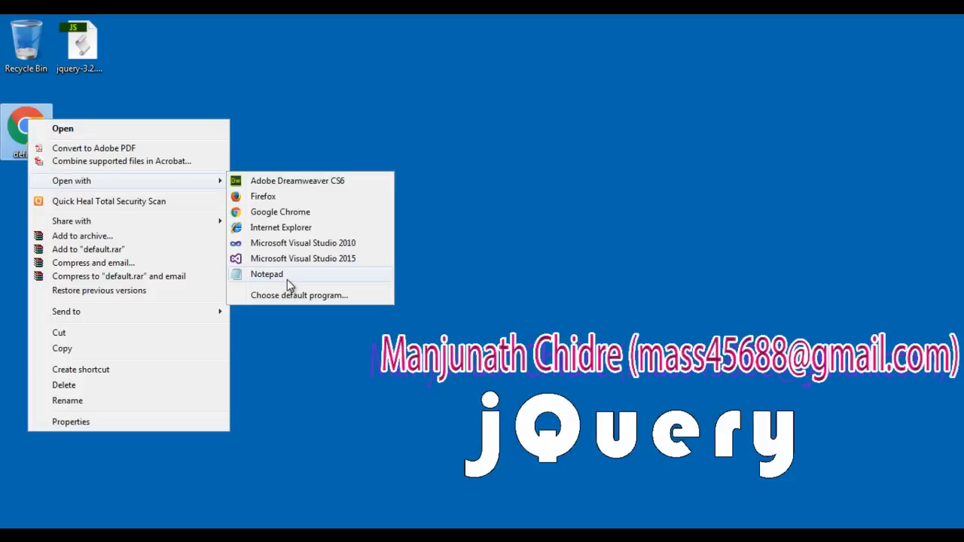
pyautogui.click(267, 274)
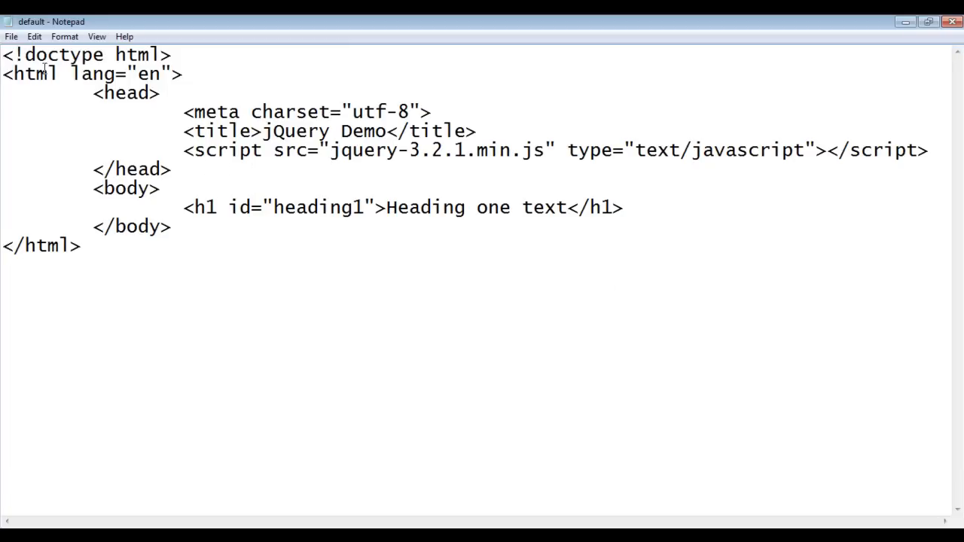
pyautogui.press('ctrl+a')
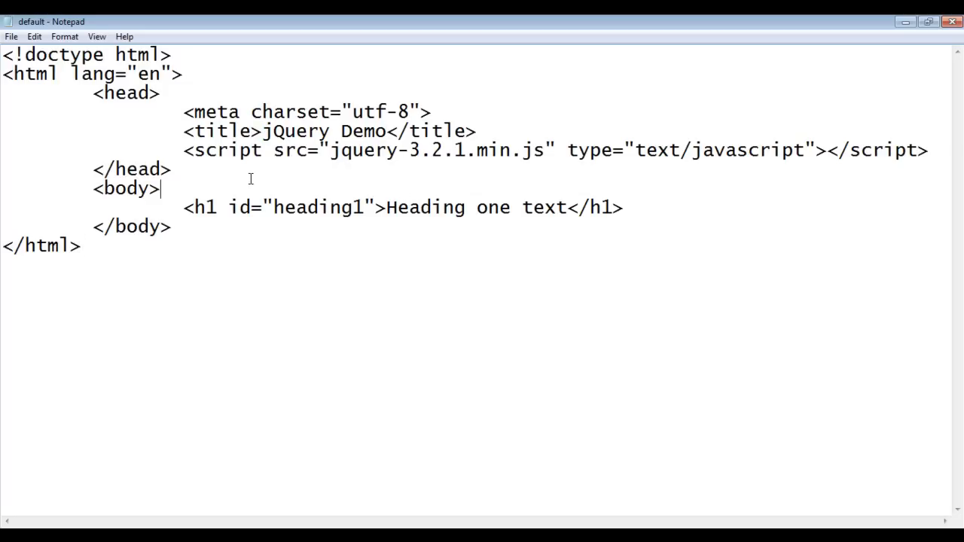
pyautogui.moveTo(330, 150); pyautogui.dragTo(545, 151)
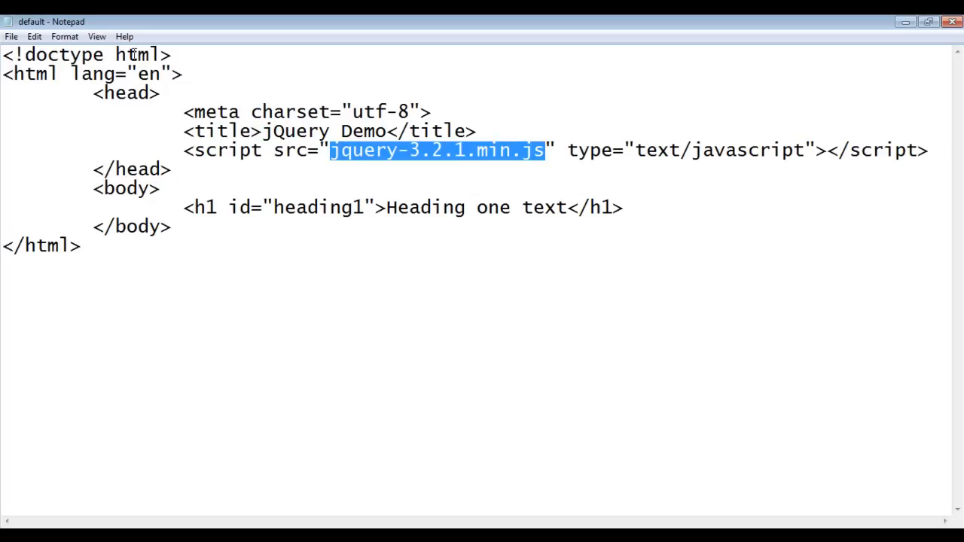
pyautogui.doubleClick(127, 188)
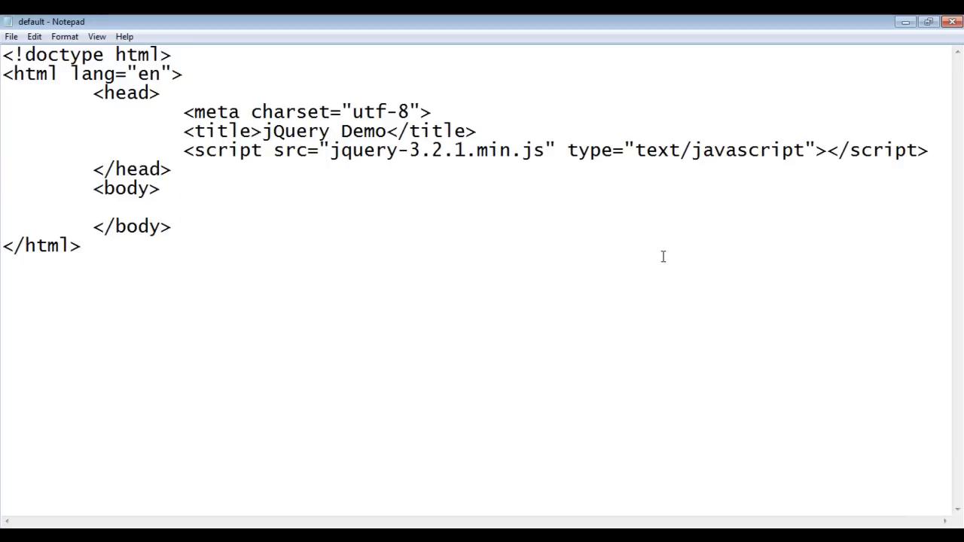
pyautogui.write('<h1 id="heading1">Heading one text</h1>')
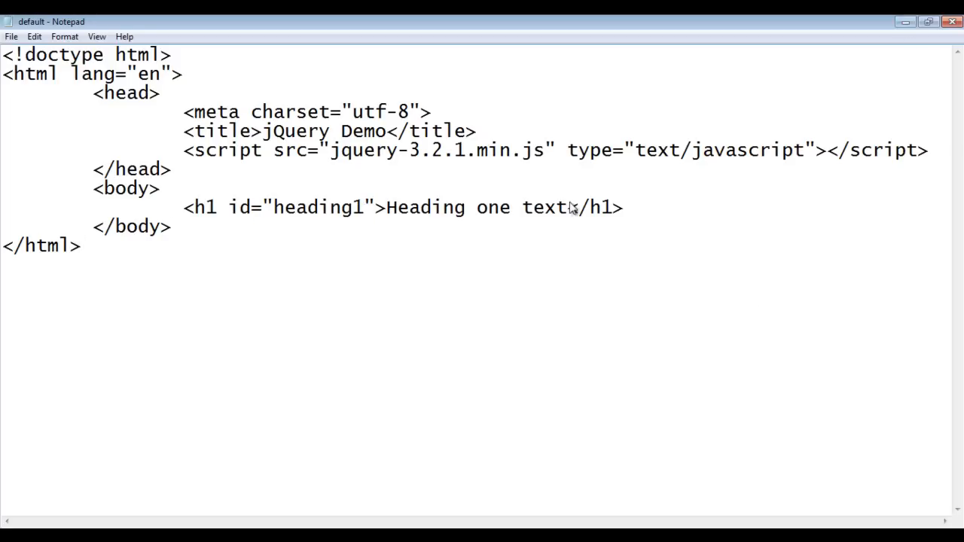
# Open default.html in Google Chrome to see 'Heading one text' rendered with no border
pyautogui.rightClick(27, 133)
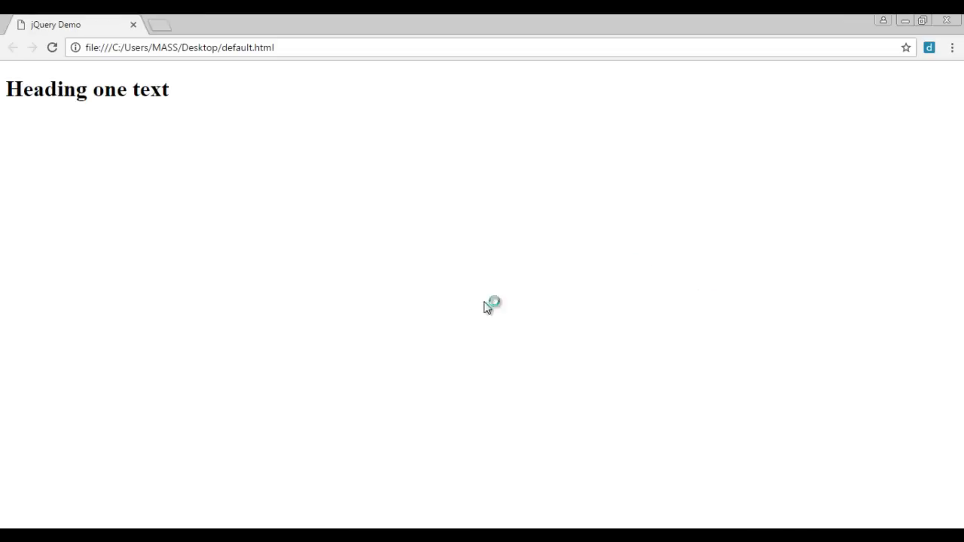
pyautogui.doubleClick(253, 46)
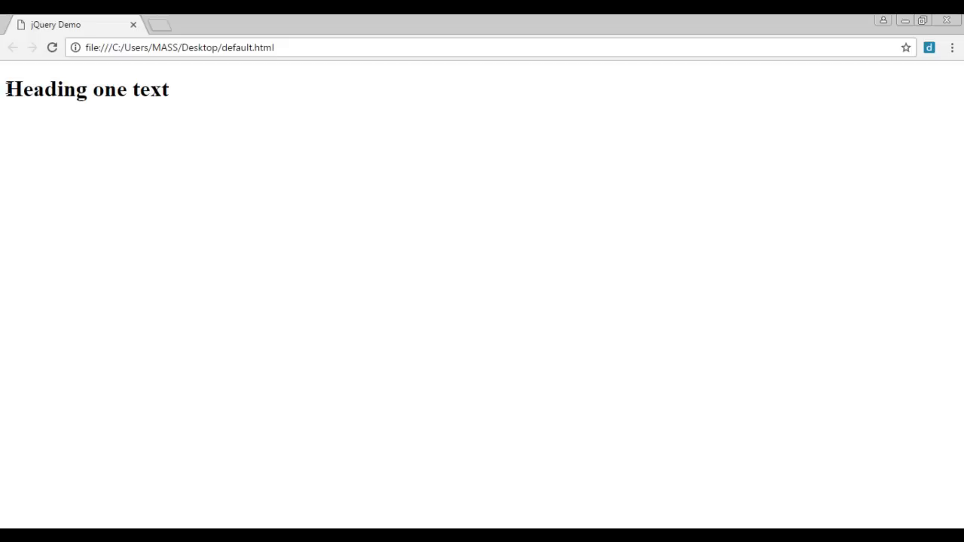
pyautogui.moveTo(407, 270)
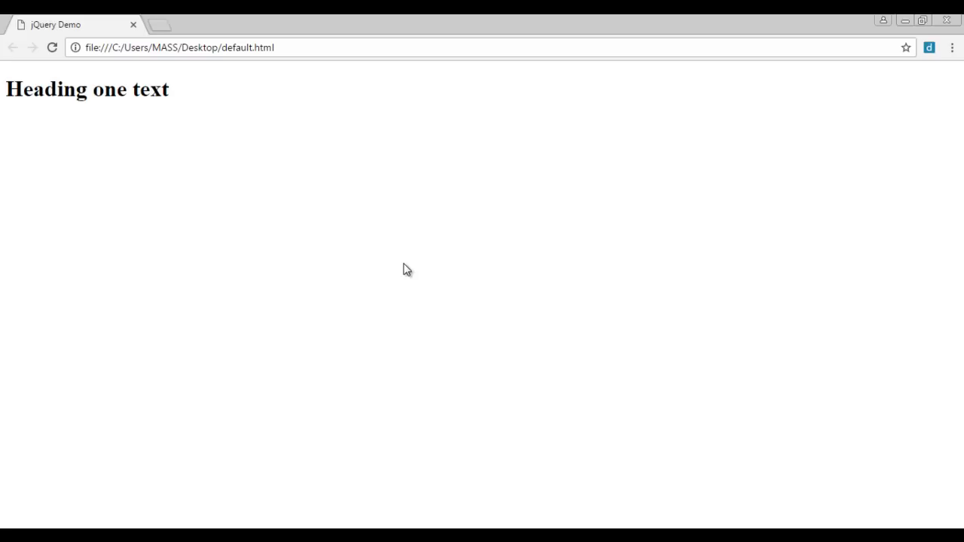
pyautogui.moveTo(123, 128)
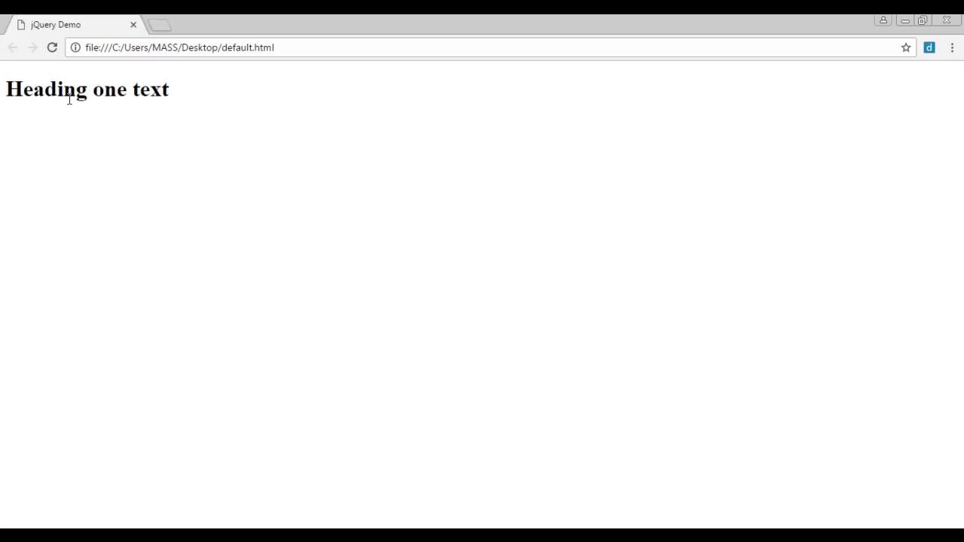
pyautogui.moveTo(494, 262)
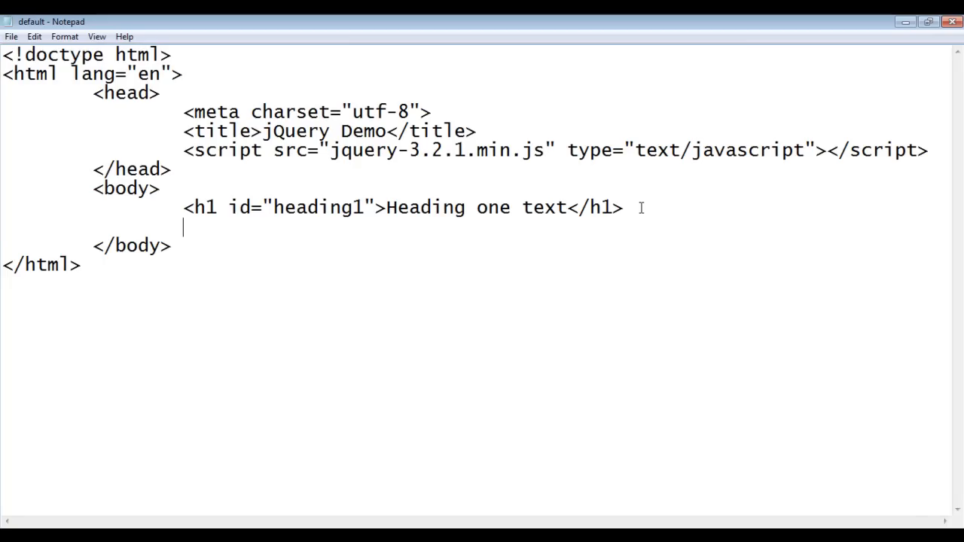
# Add an empty <script type="text/javascript"> block with a blank line inside, below the h1
pyautogui.write('<script')
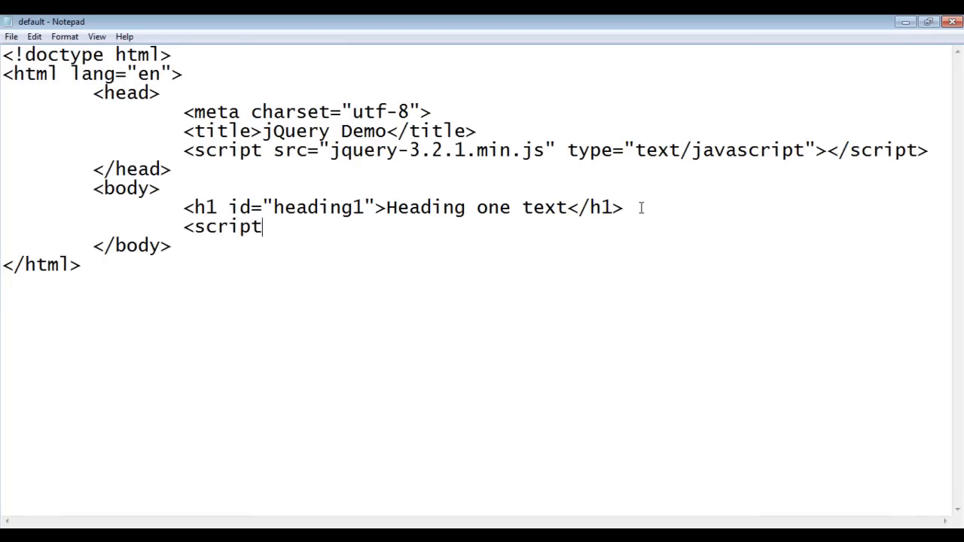
pyautogui.write('>')
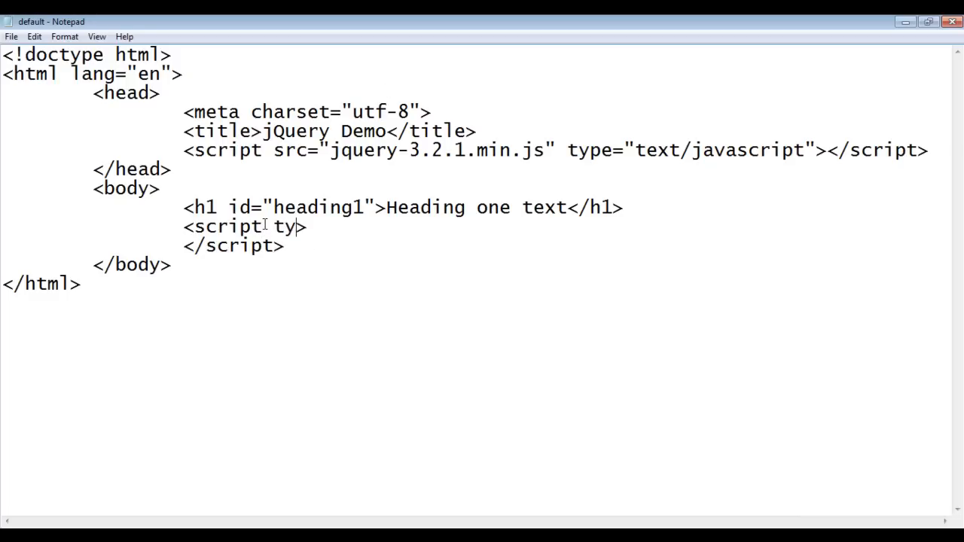
pyautogui.write('pe="text')
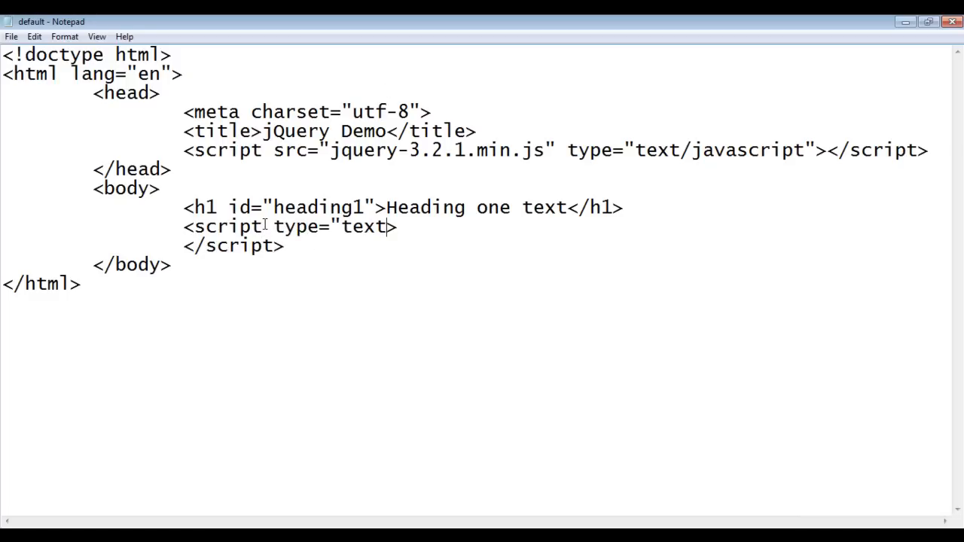
pyautogui.write('/javascript')
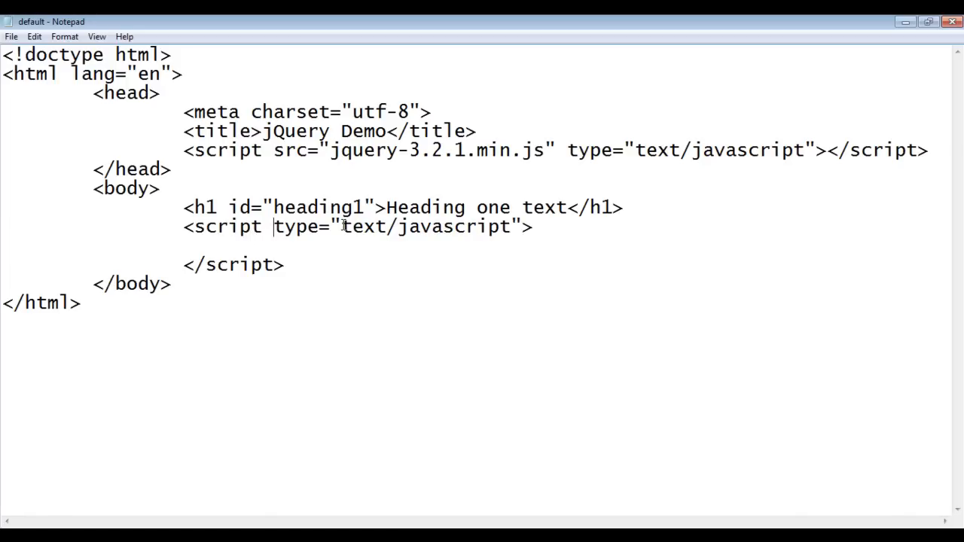
pyautogui.press('Backspace')
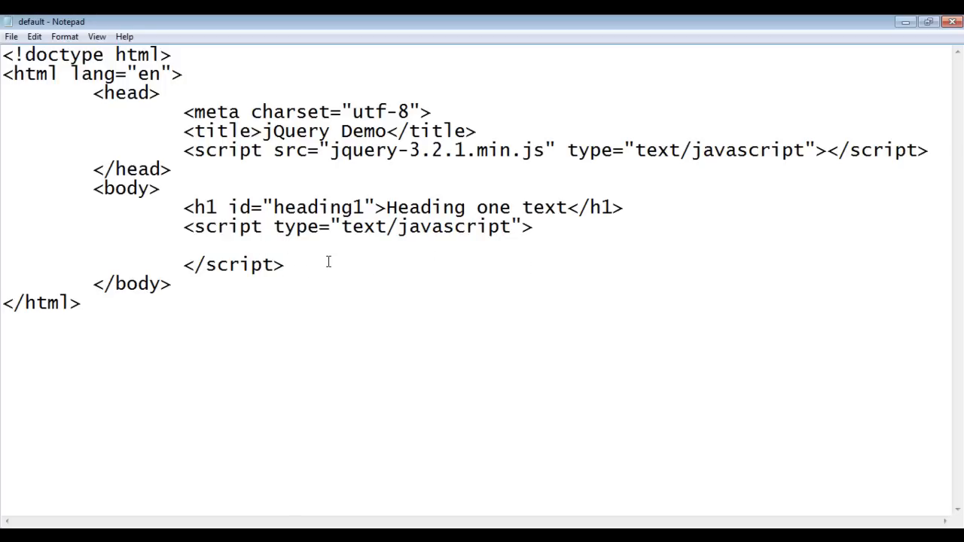
pyautogui.moveTo(184, 208); pyautogui.dragTo(465, 208)
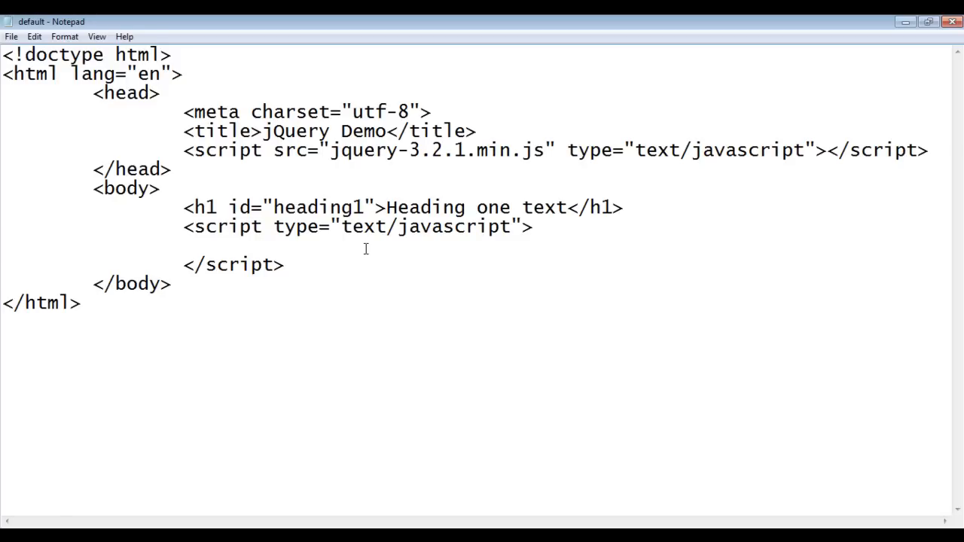
pyautogui.moveTo(196, 214)
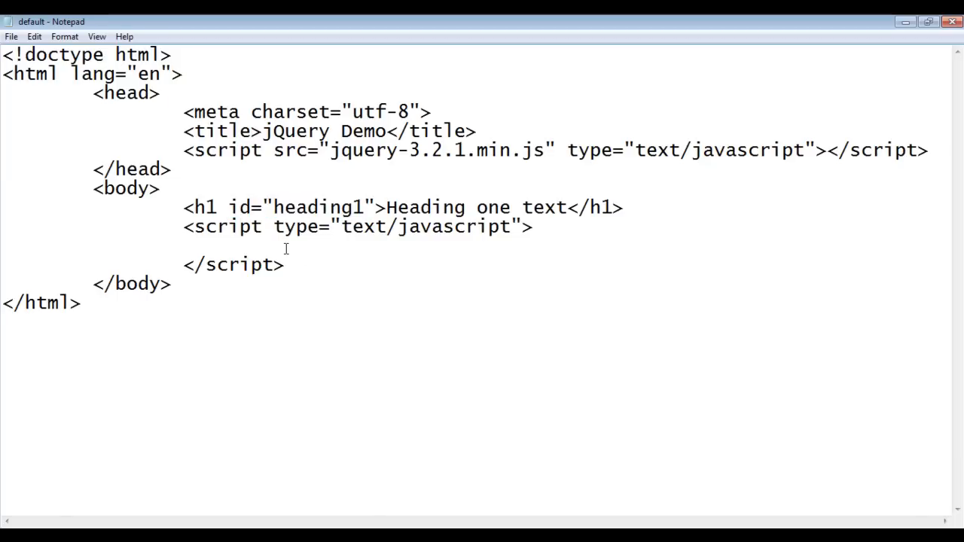
# Write document.getElementById("heading1").style.border="2px solid red"; inside the script block
pyautogui.write('document.getE')
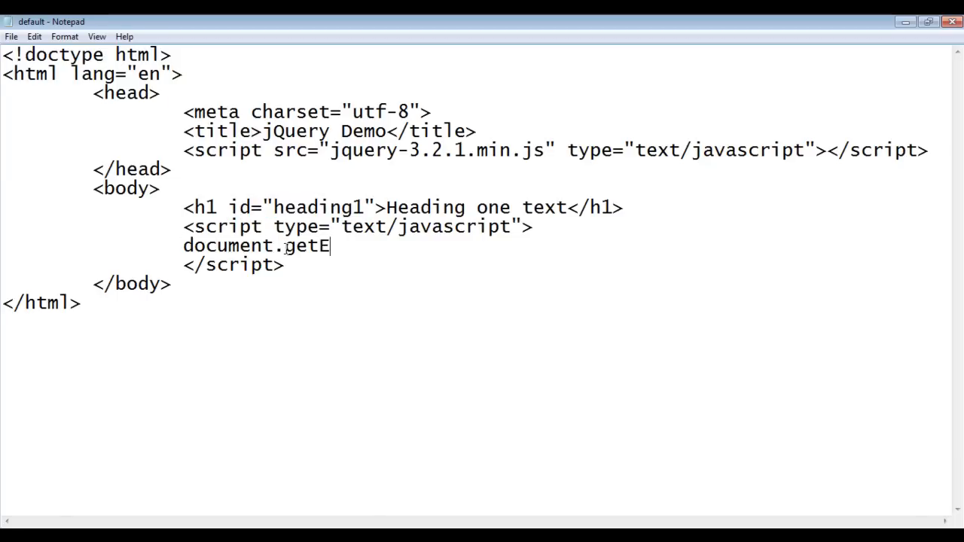
pyautogui.write('lementBy')
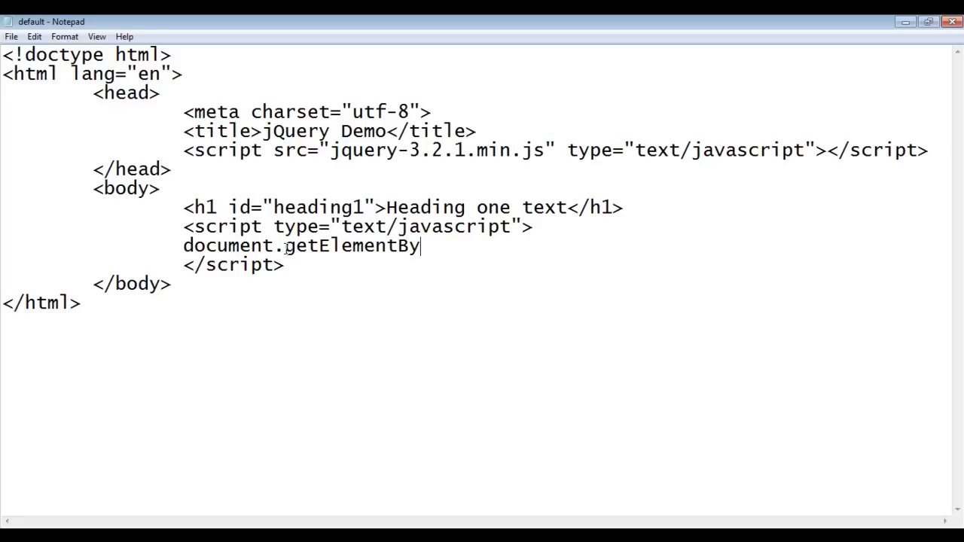
pyautogui.write('Id()')
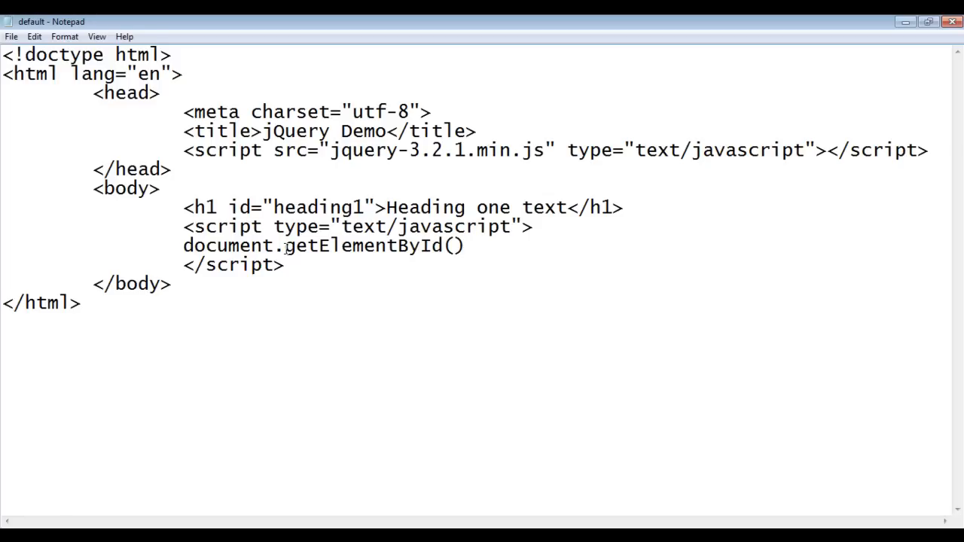
pyautogui.write('""')
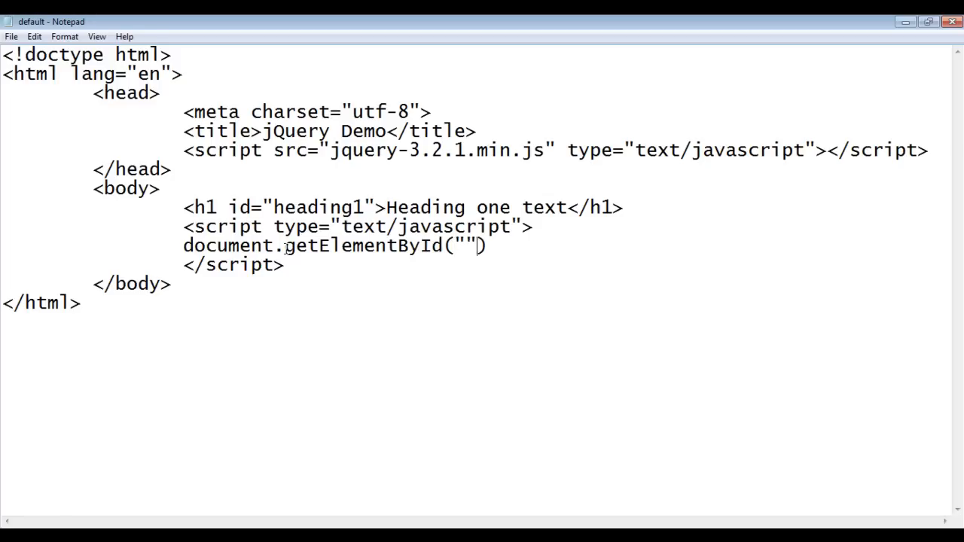
pyautogui.doubleClick(318, 207)
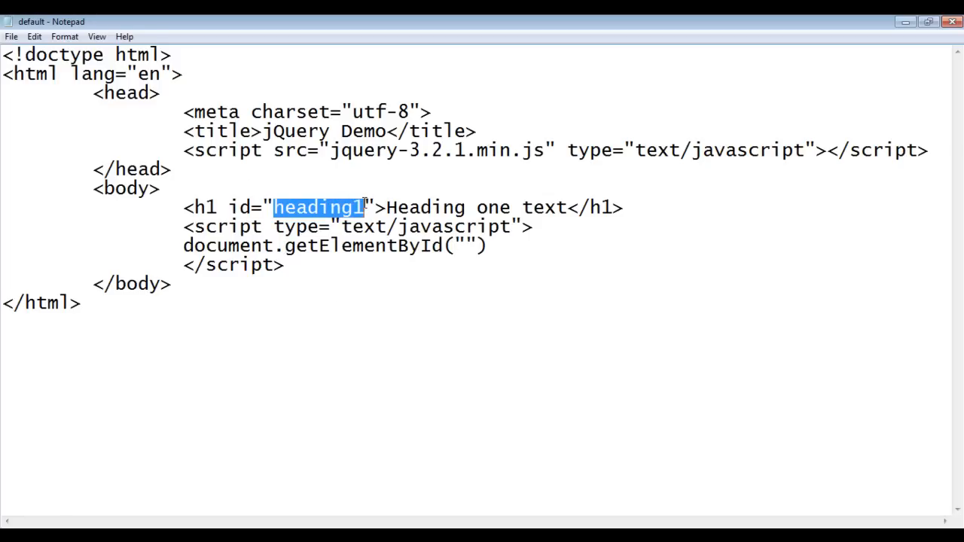
pyautogui.write('heading1')
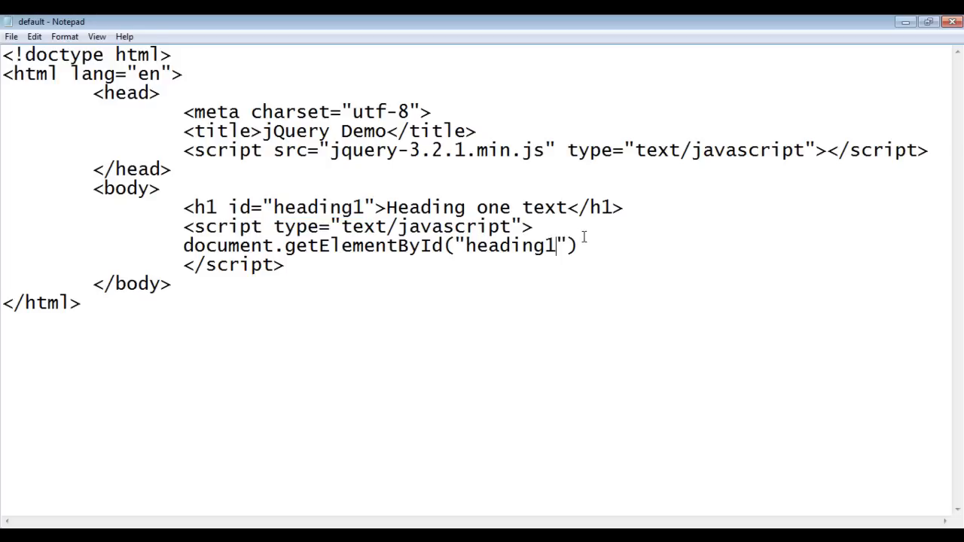
pyautogui.write('.style')
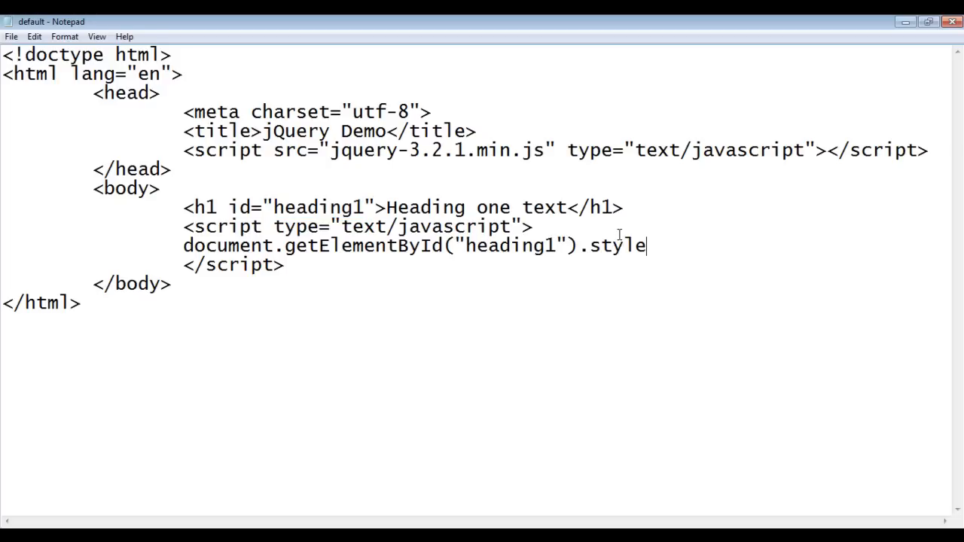
pyautogui.write('.border=')
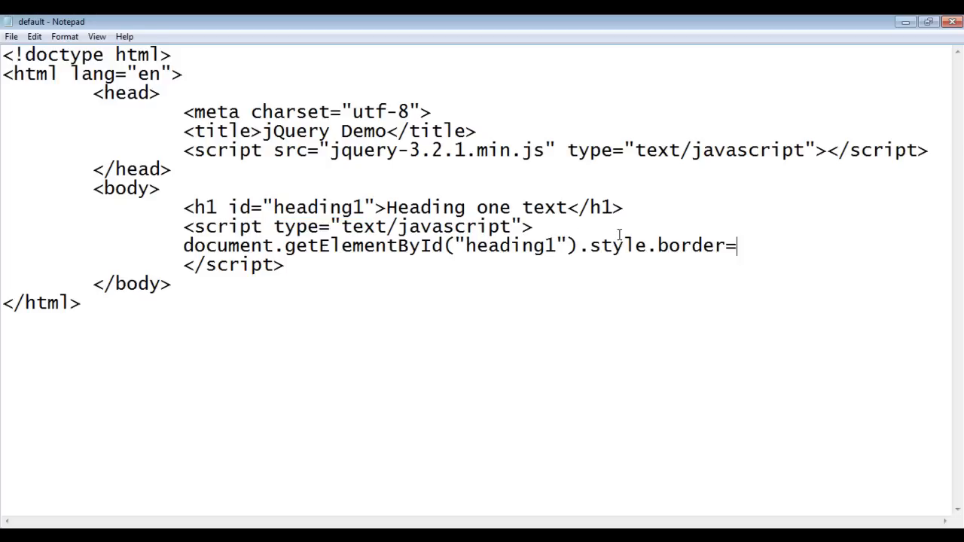
pyautogui.write('"2px sol')
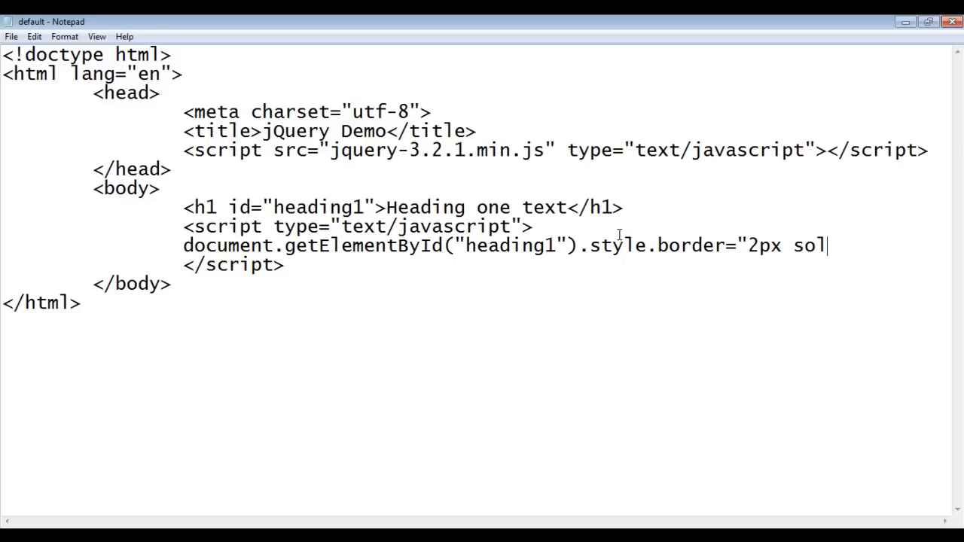
pyautogui.write('id red"')
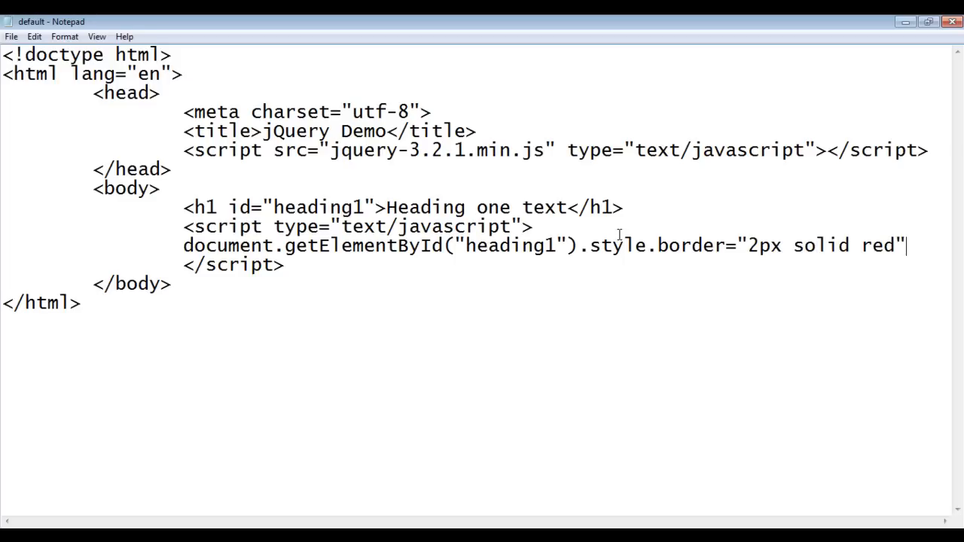
pyautogui.write(';')
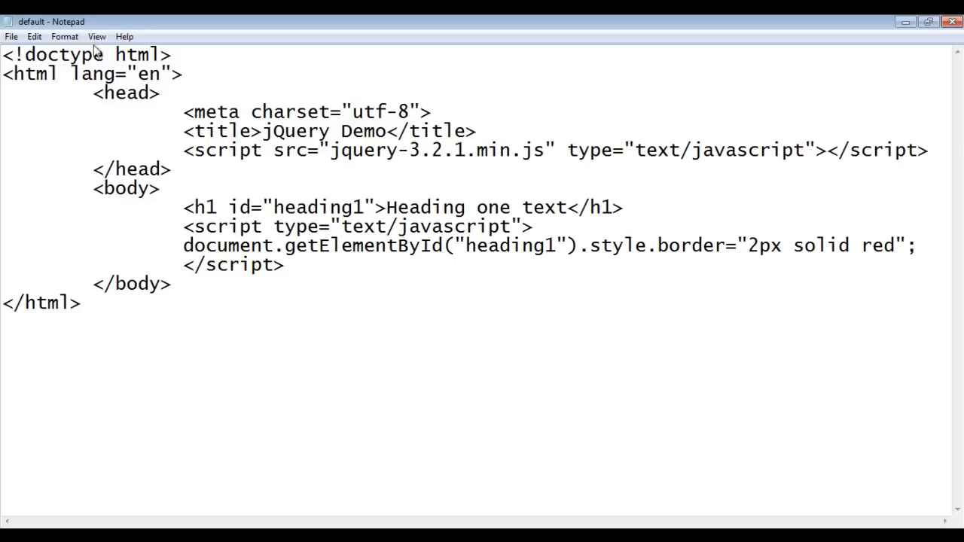
pyautogui.moveTo(225, 488)
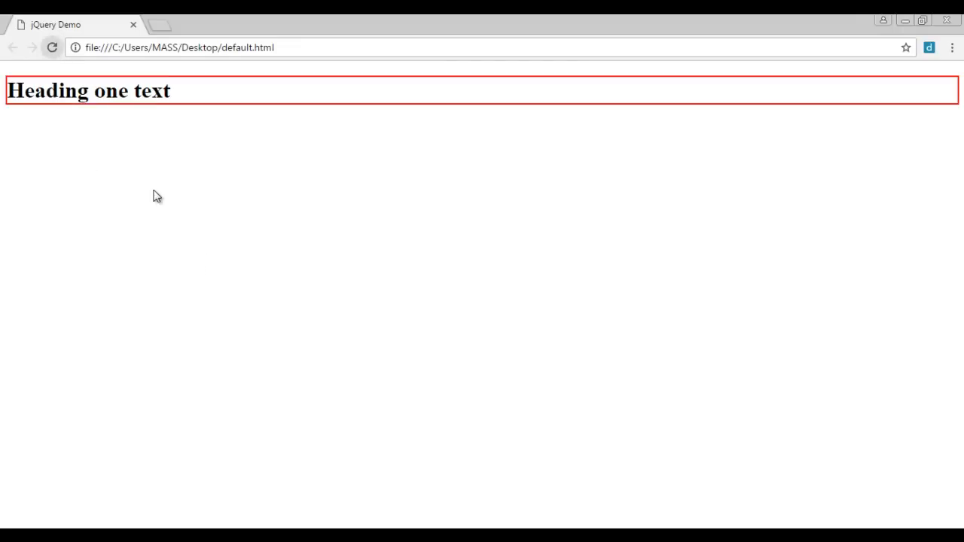
pyautogui.moveTo(199, 88)
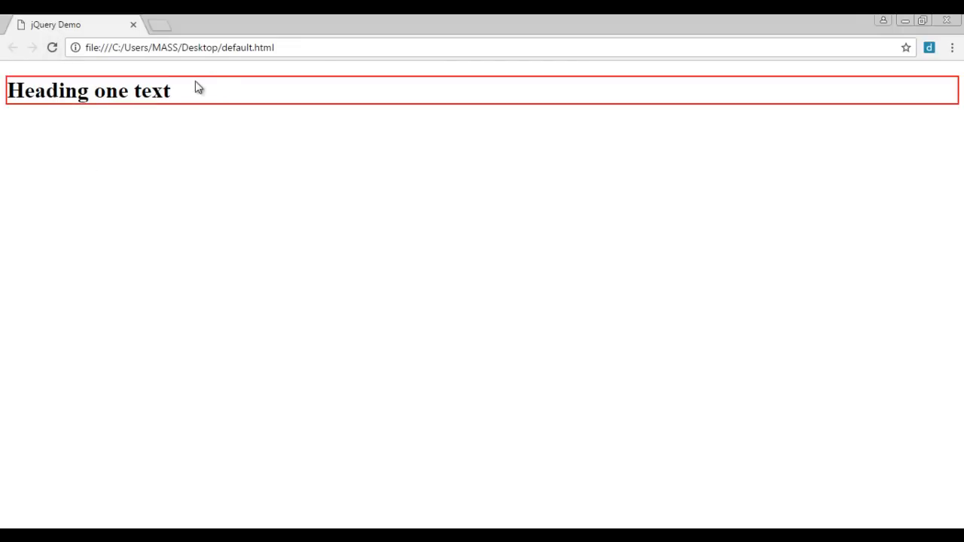
pyautogui.moveTo(405, 361)
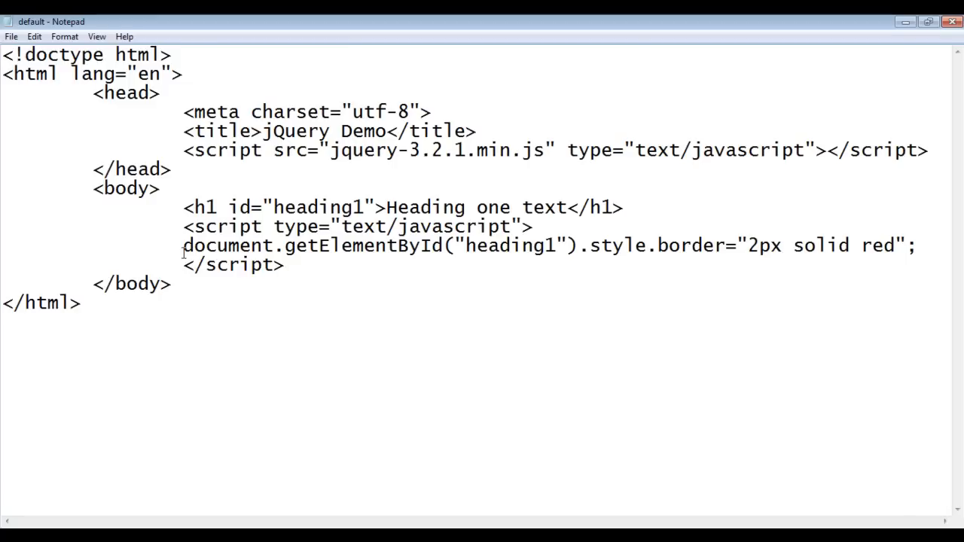
# Duplicate the border line, comment out the original with //, and swap document.getElementById for jQuery
pyautogui.moveTo(184, 245); pyautogui.dragTo(903, 245)
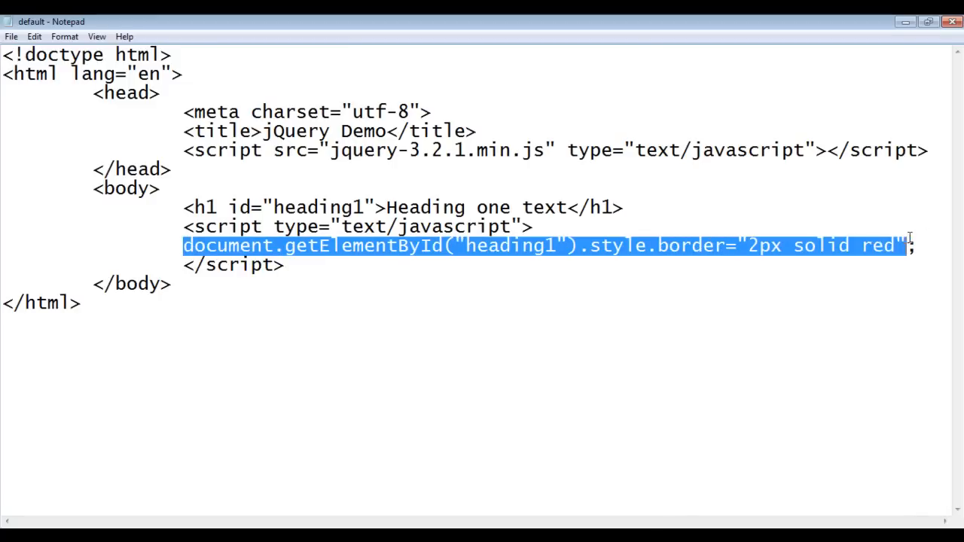
pyautogui.doubleClick(520, 245)
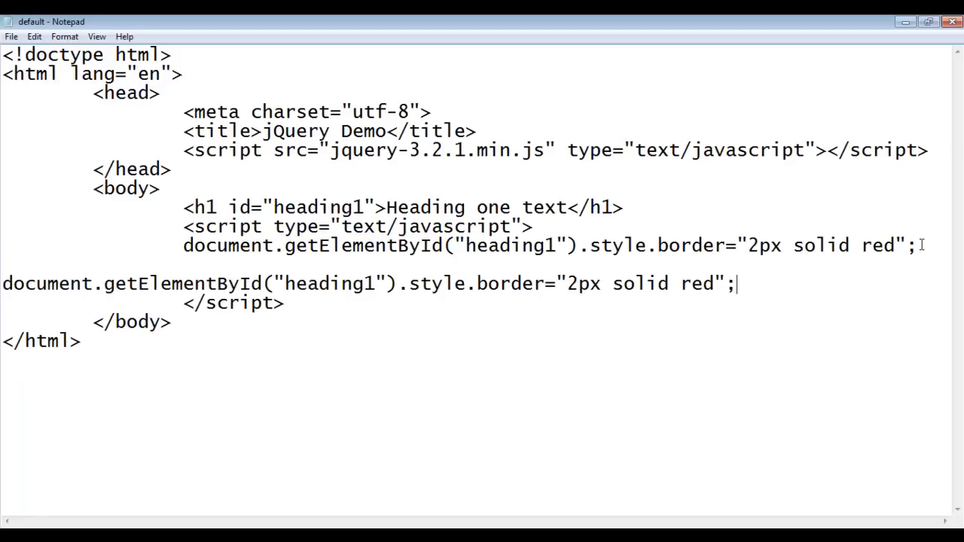
pyautogui.write('//')
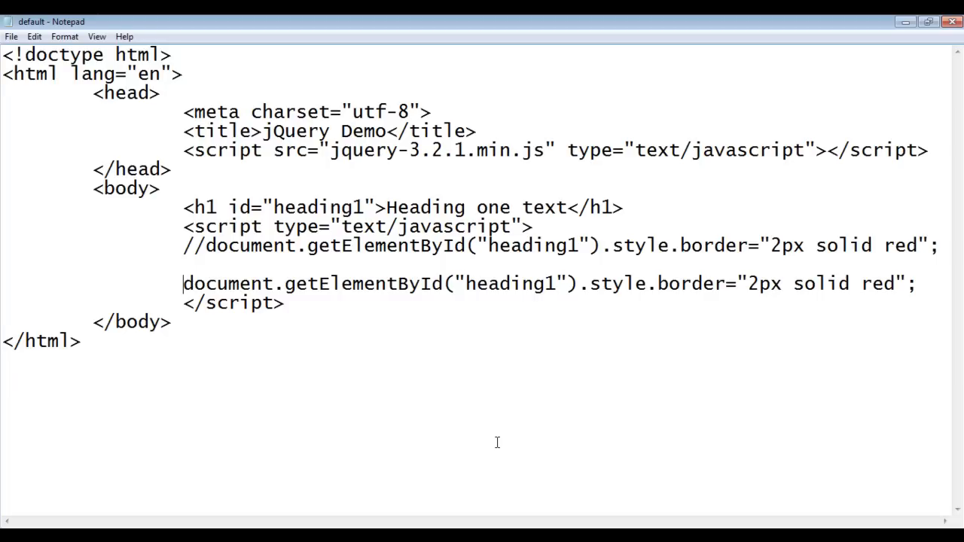
pyautogui.moveTo(217, 283); pyautogui.dragTo(444, 284)
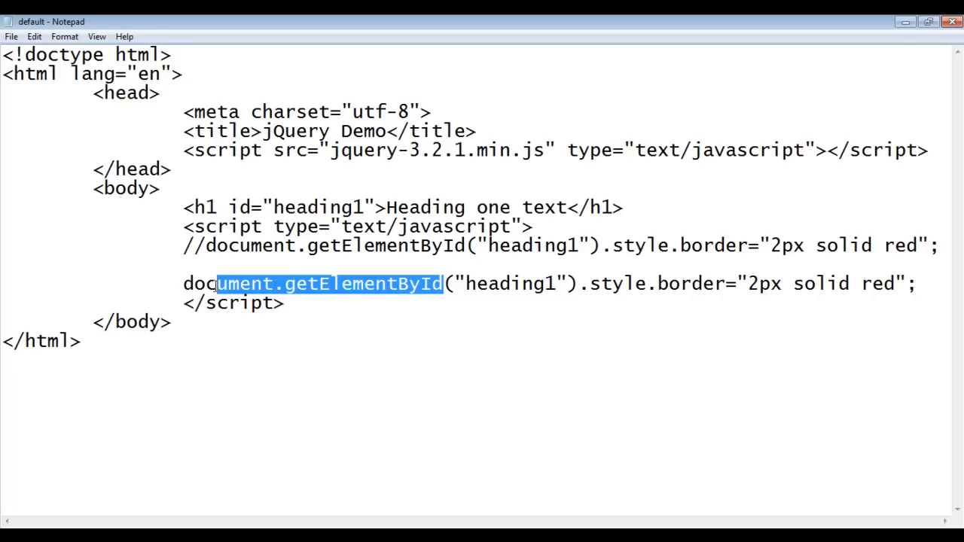
pyautogui.moveTo(219, 283); pyautogui.dragTo(184, 283)
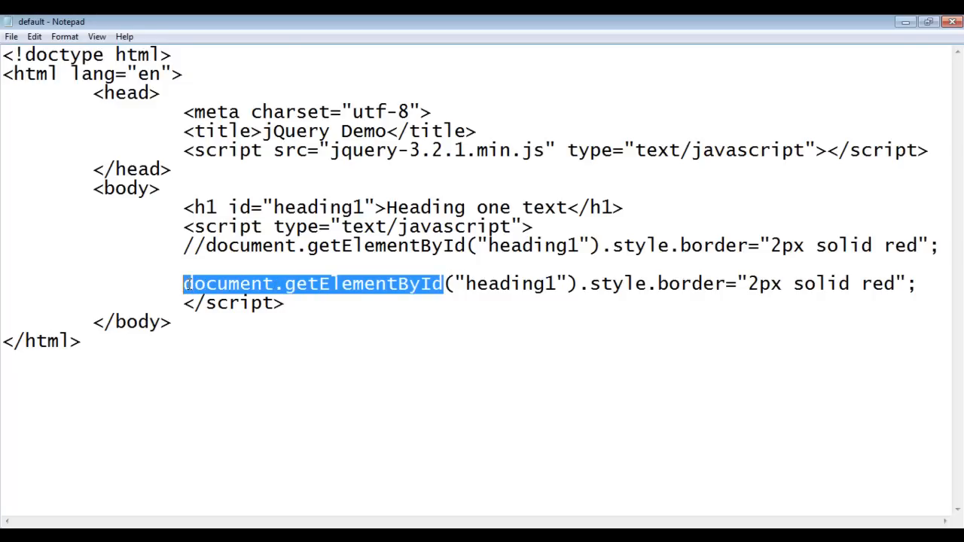
pyautogui.write('jQuery')
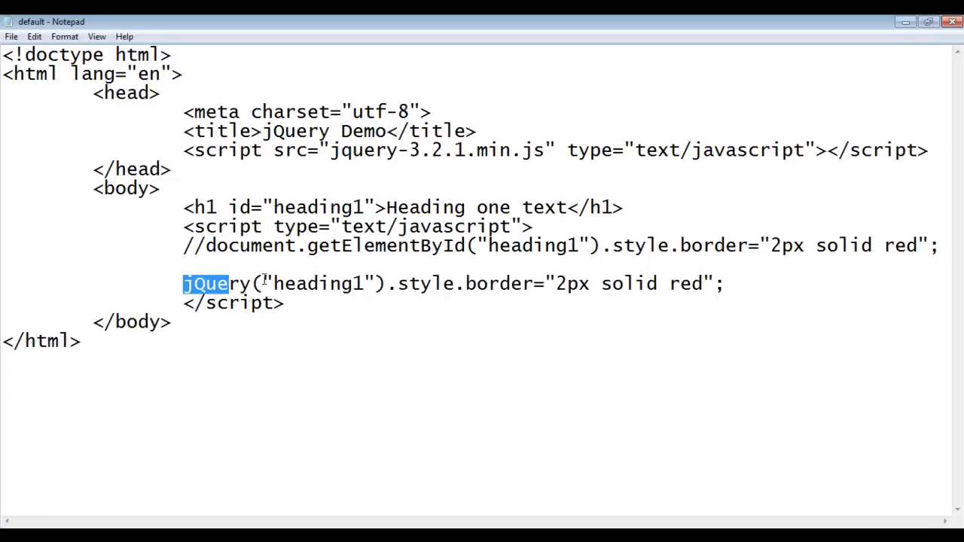
# Strip the old argument and style assignment, leaving jQuery("#heading1") as the selector
pyautogui.press('Delete')
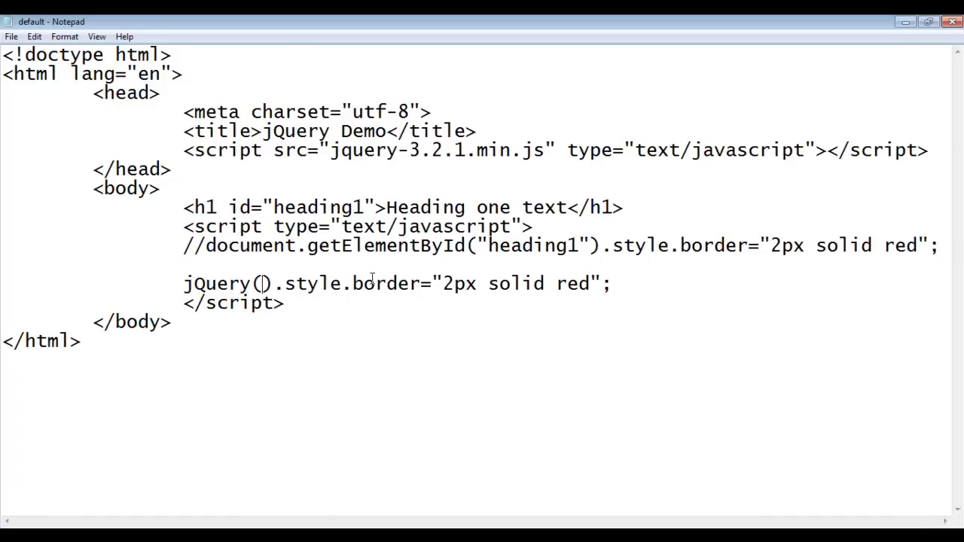
pyautogui.moveTo(272, 283); pyautogui.dragTo(615, 283)
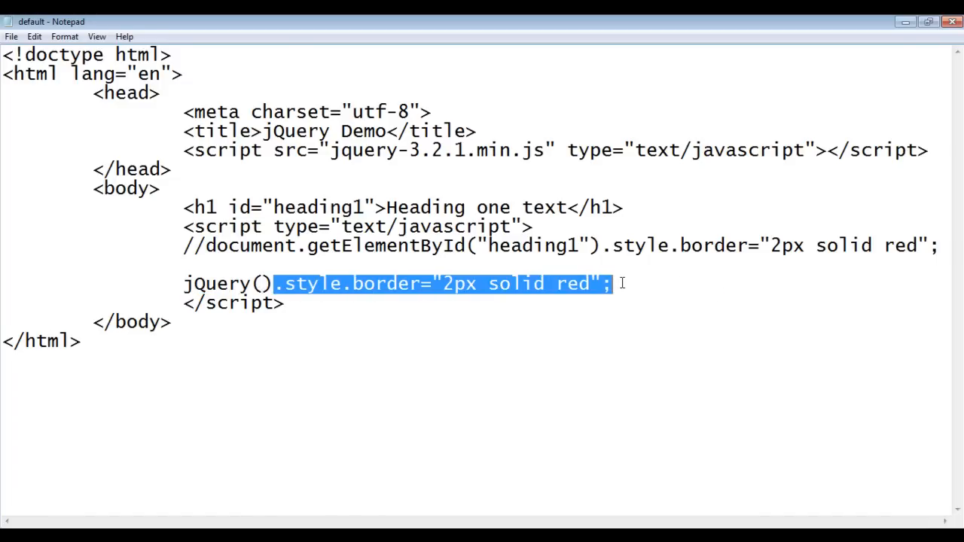
pyautogui.press('Delete')
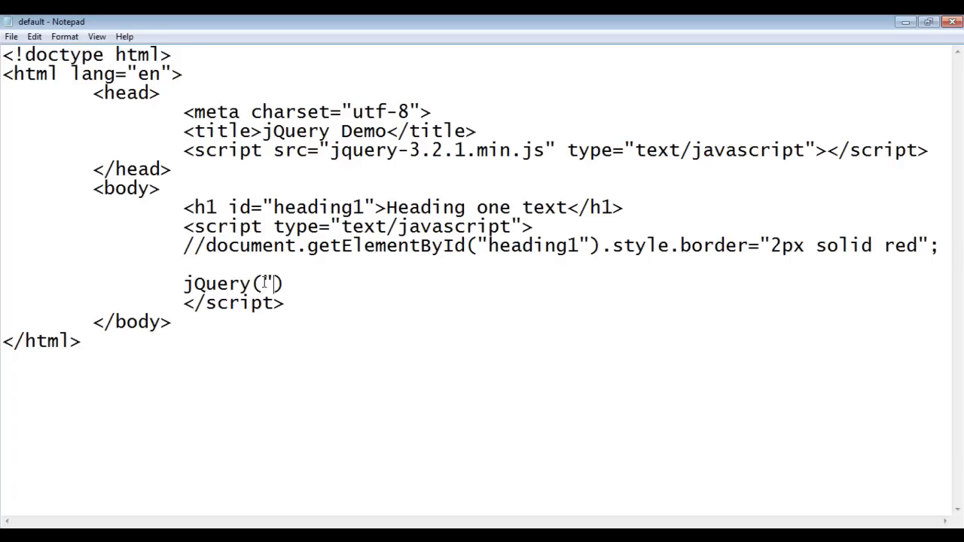
pyautogui.write('"')
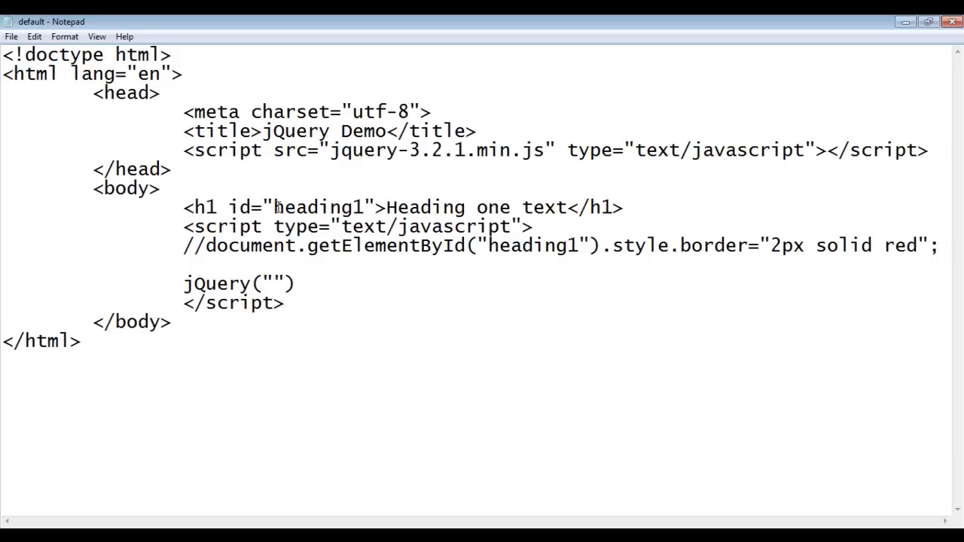
pyautogui.doubleClick(319, 208)
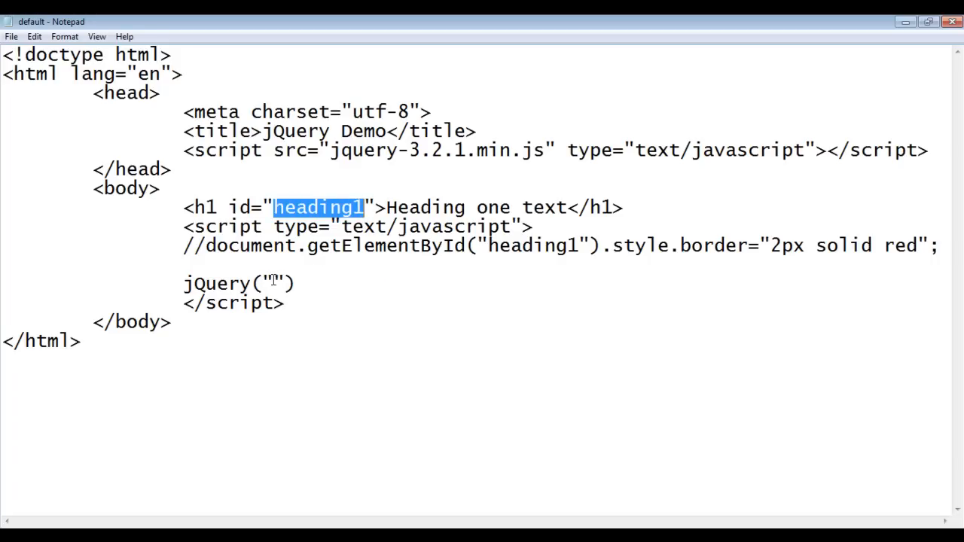
pyautogui.write('heading1')
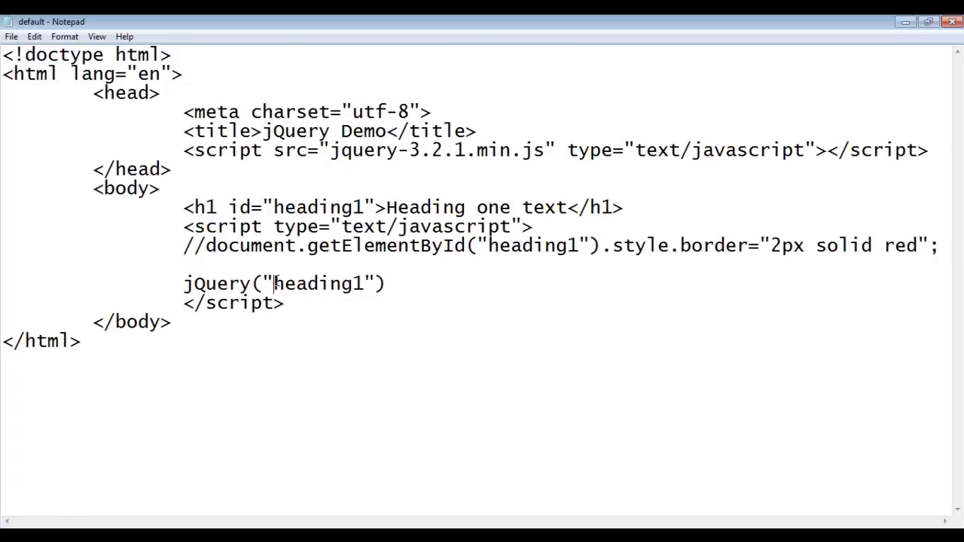
pyautogui.write('#')
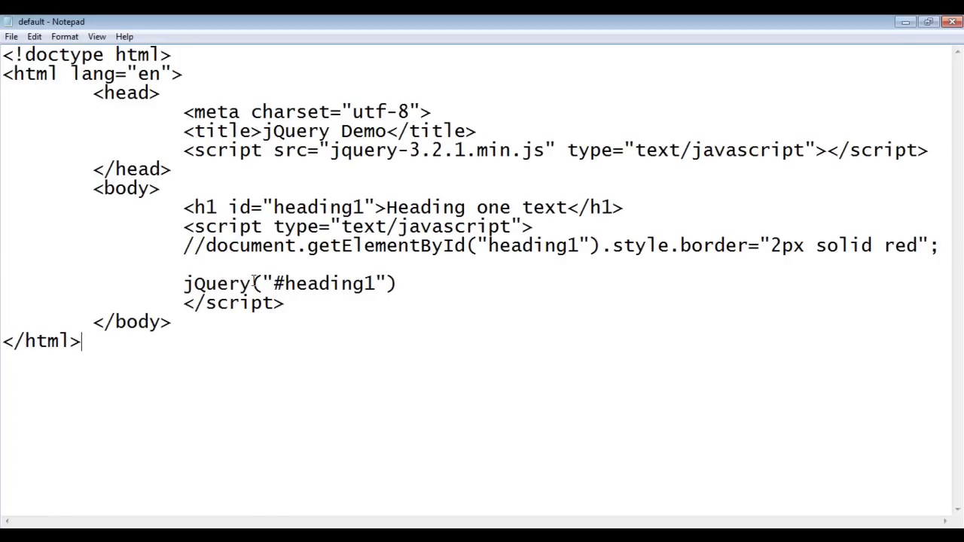
pyautogui.moveTo(334, 345)
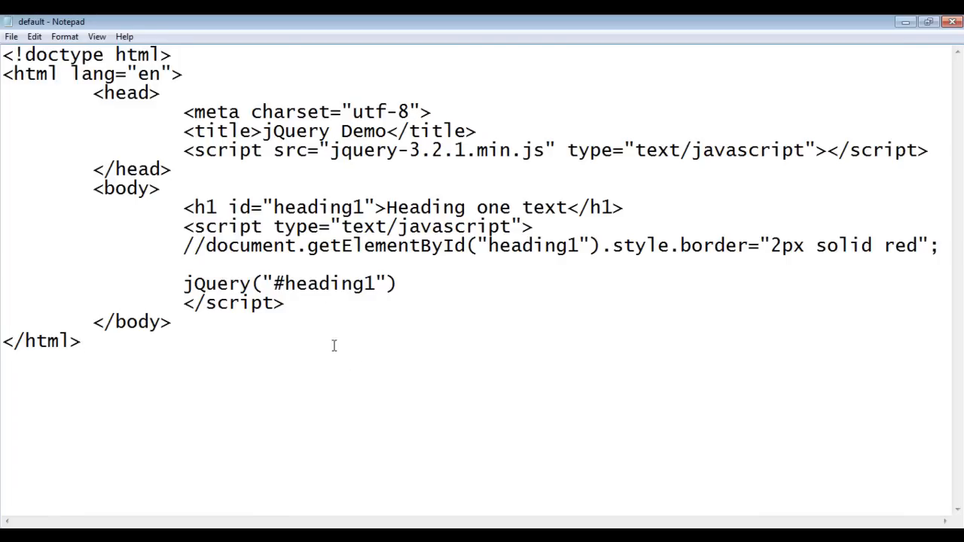
pyautogui.doubleClick(277, 283)
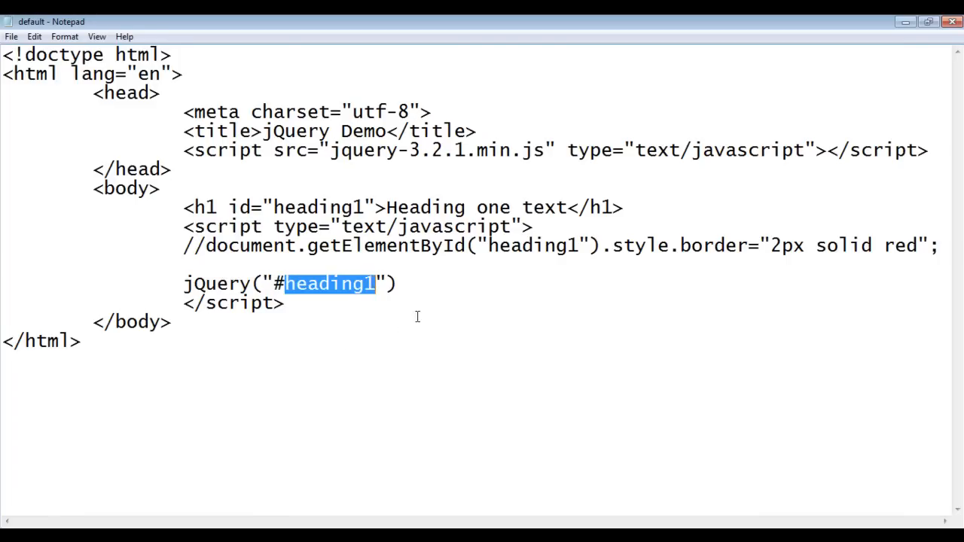
pyautogui.click(413, 284)
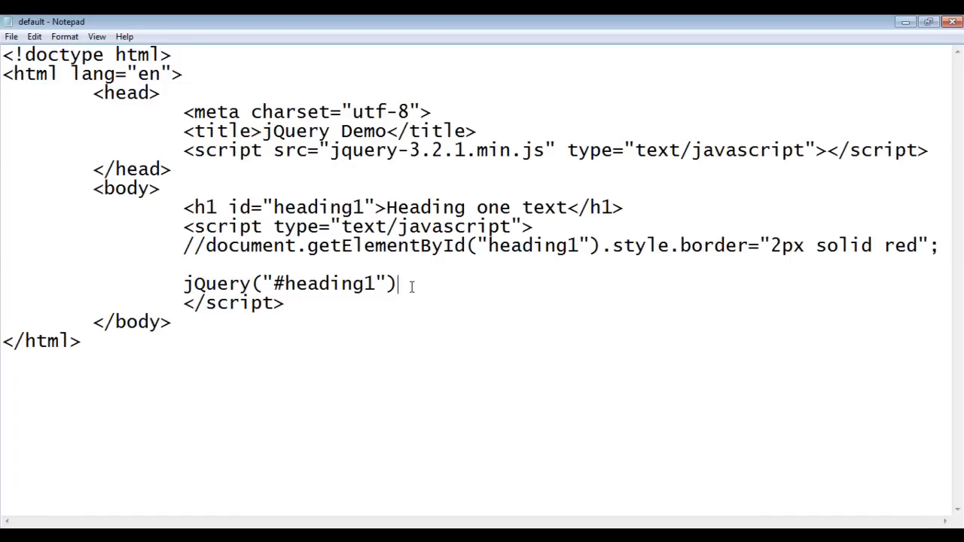
# Append .css("border","2px solid red") to the jQuery("#heading1") call
pyautogui.write('.')
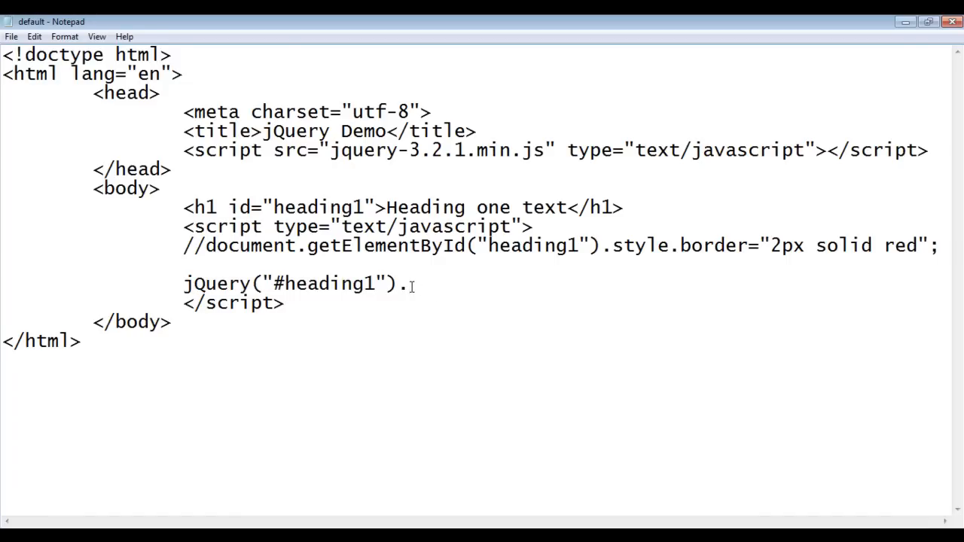
pyautogui.write('css();')
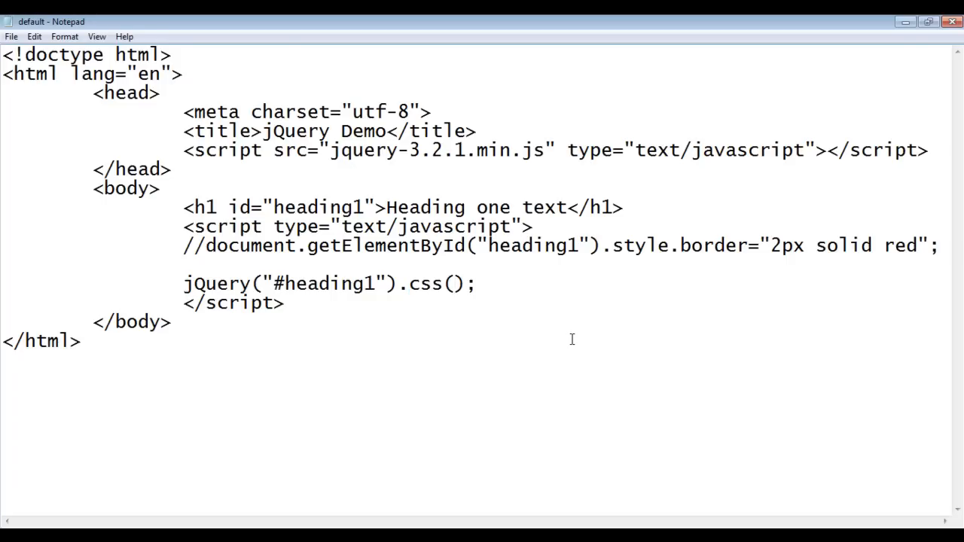
pyautogui.write('"",')
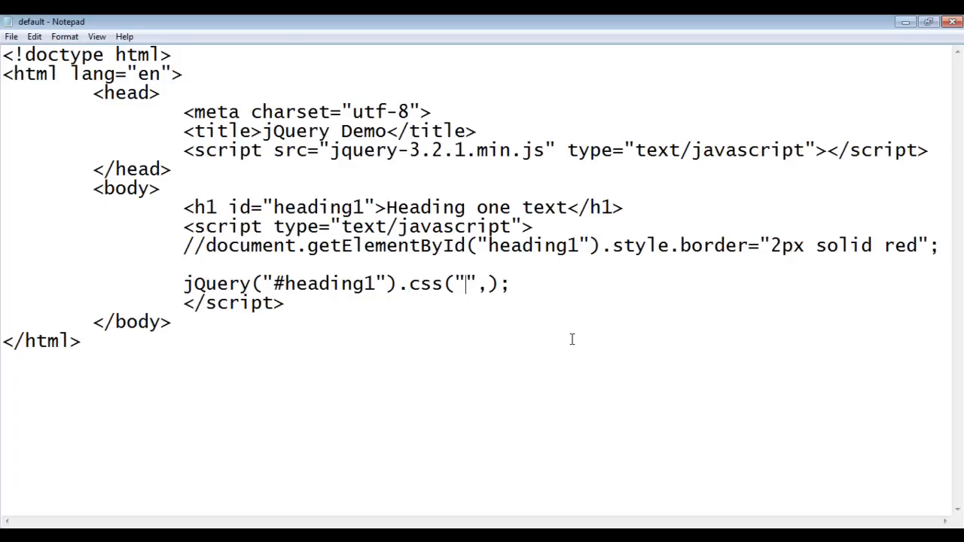
pyautogui.write('border')
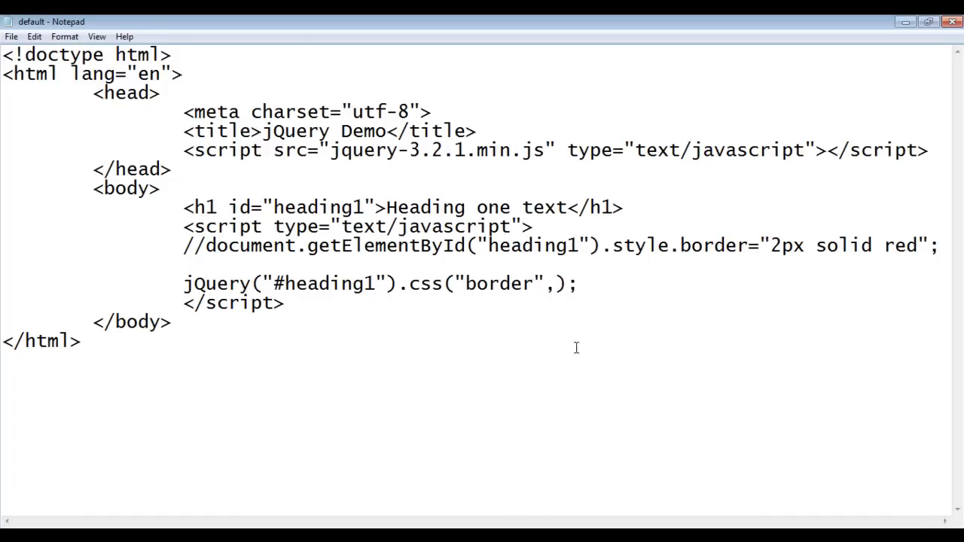
pyautogui.write('"')
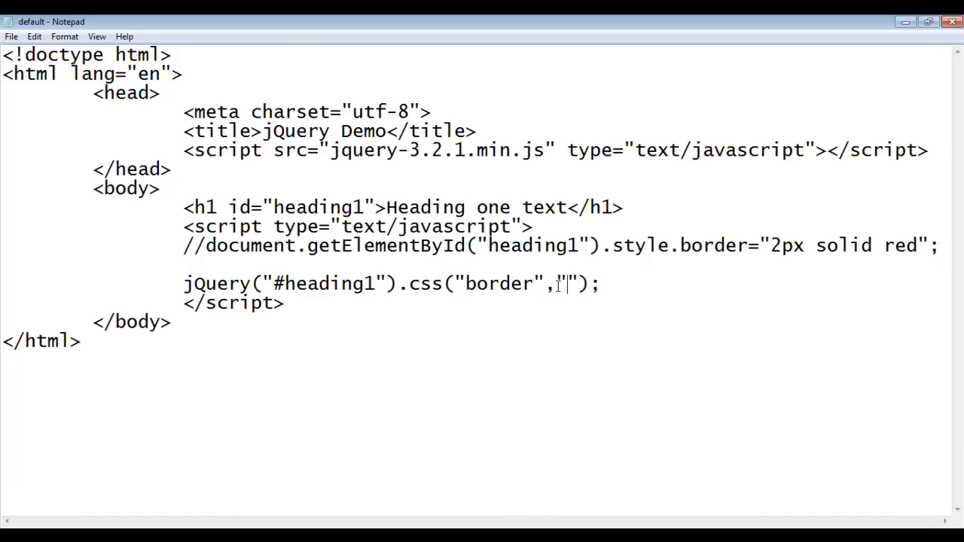
pyautogui.write('2px')
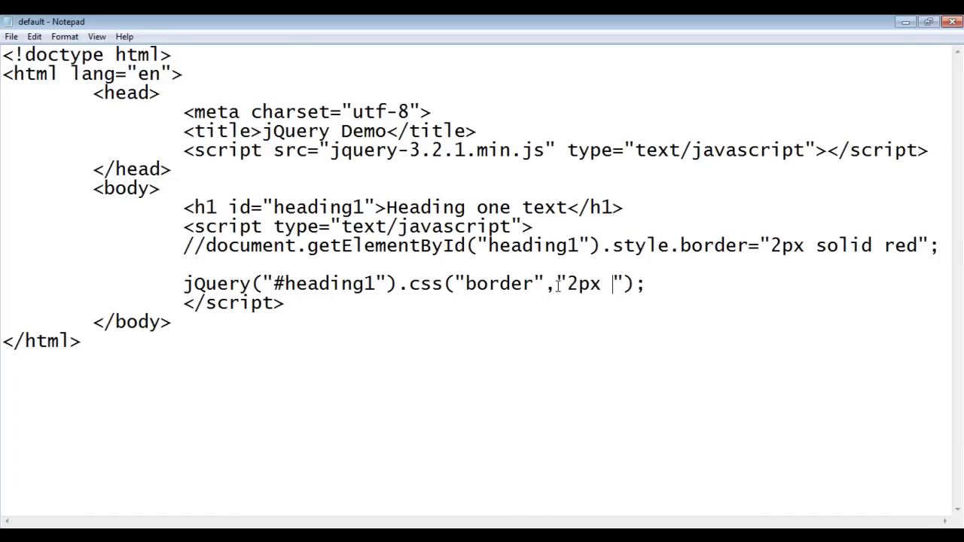
pyautogui.write('solid red')
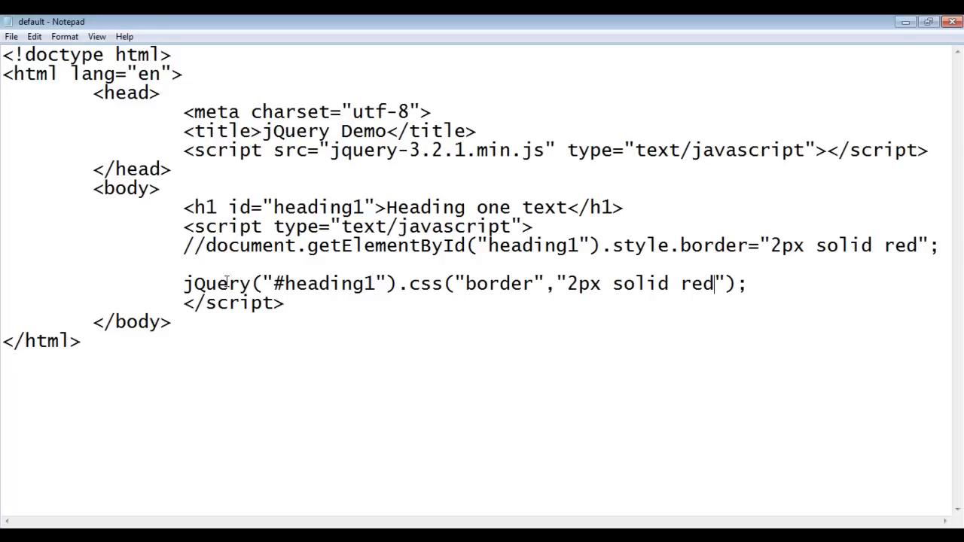
# Highlight the h1 tag, the css method and the 2px solid red value to explain the line
pyautogui.moveTo(182, 284); pyautogui.dragTo(307, 283)
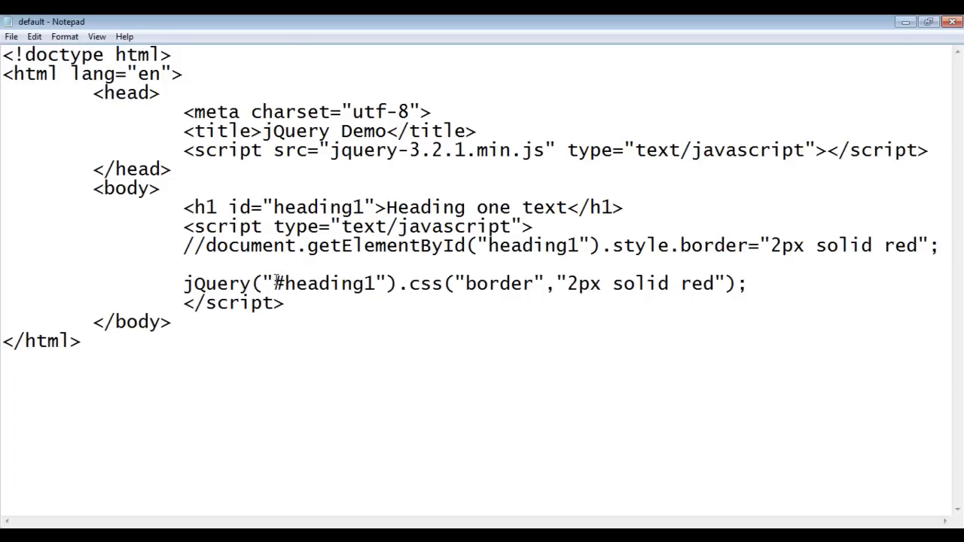
pyautogui.moveTo(182, 208); pyautogui.dragTo(435, 208)
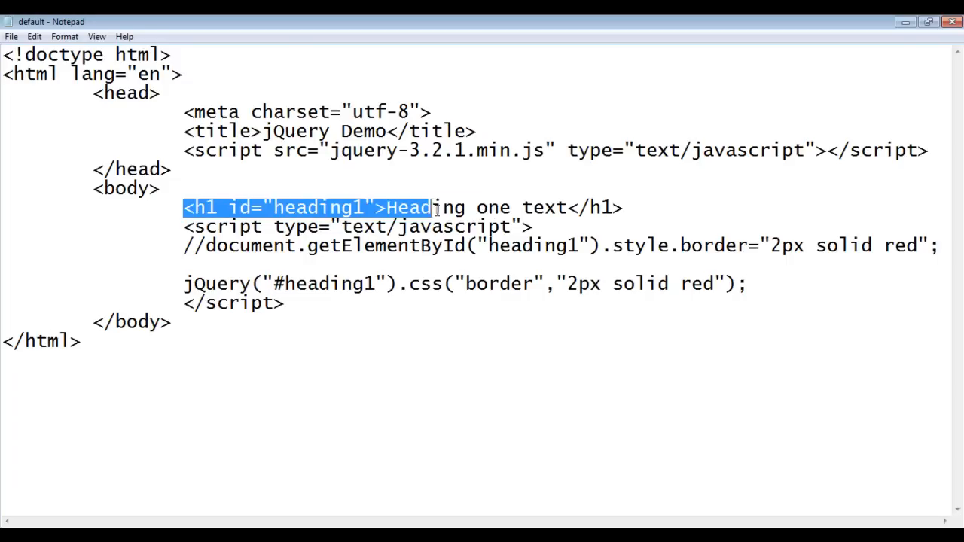
pyautogui.doubleClick(420, 283)
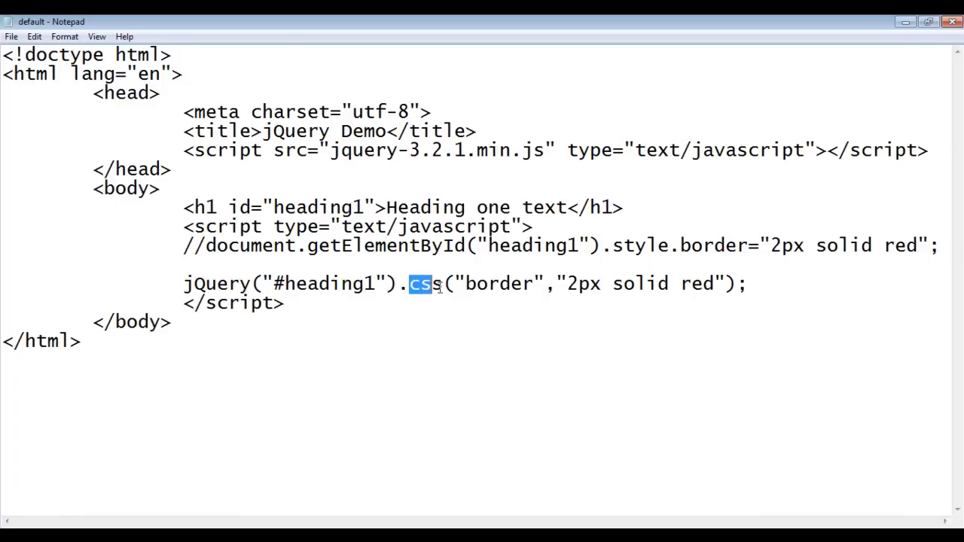
pyautogui.doubleClick(640, 283)
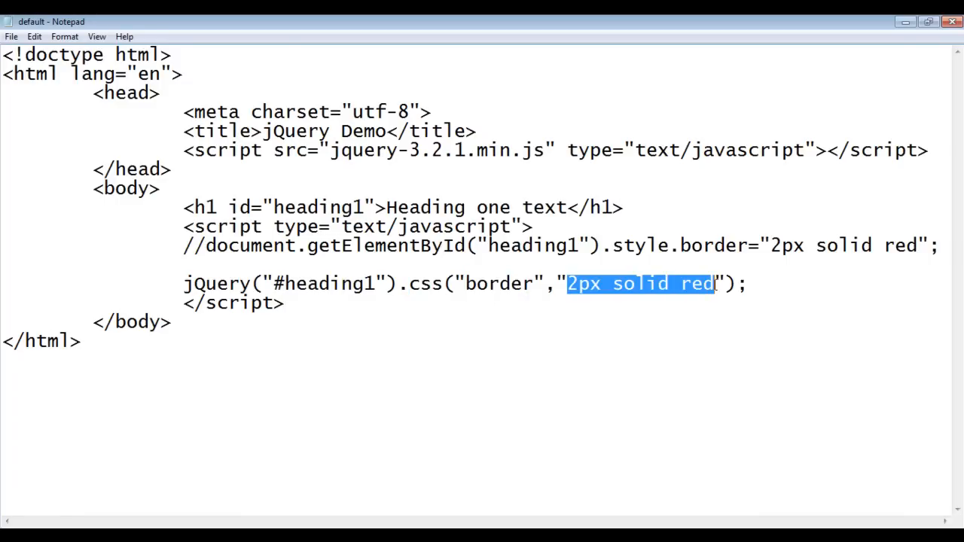
# Save default.html from Notepad's File menu so Chrome can reload the red-bordered heading
pyautogui.click(12, 36)
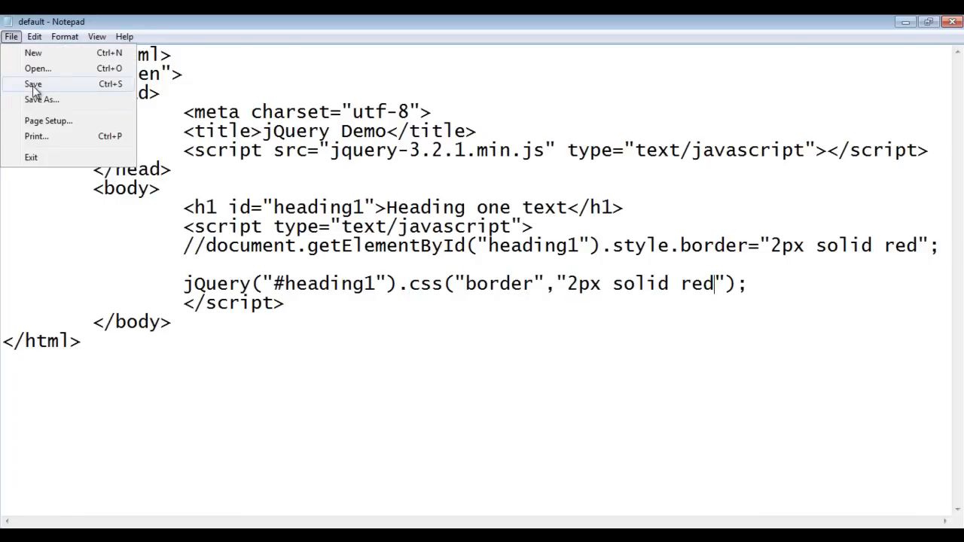
pyautogui.click(34, 84)
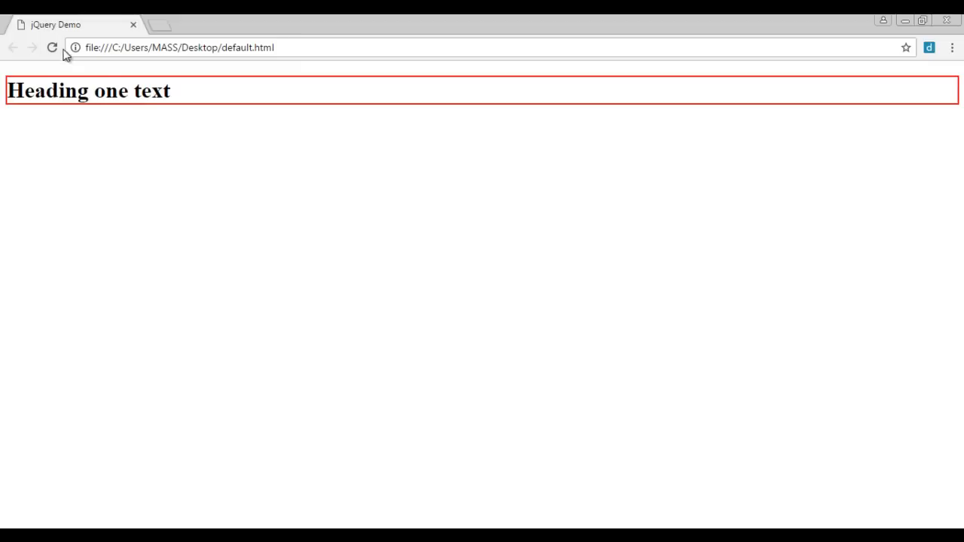
pyautogui.moveTo(446, 326)
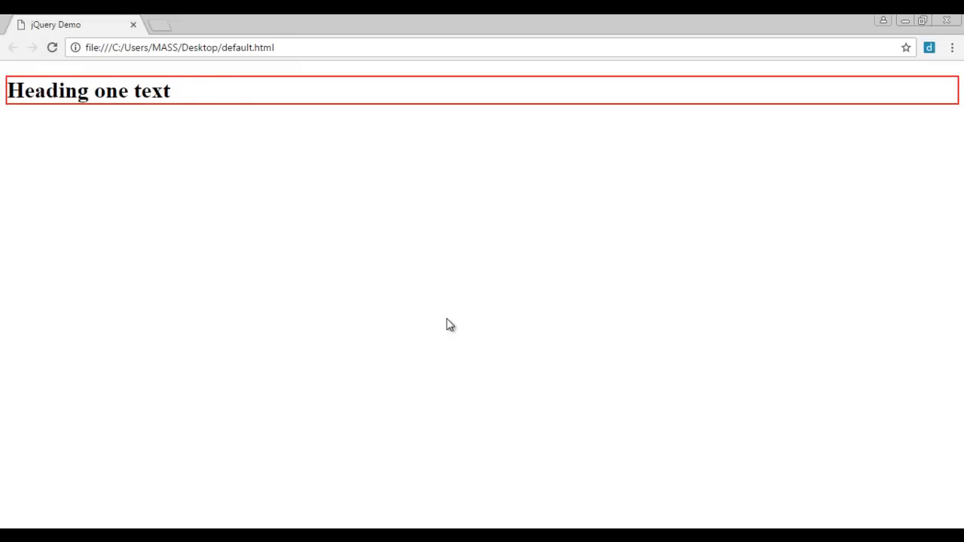
pyautogui.moveTo(207, 90)
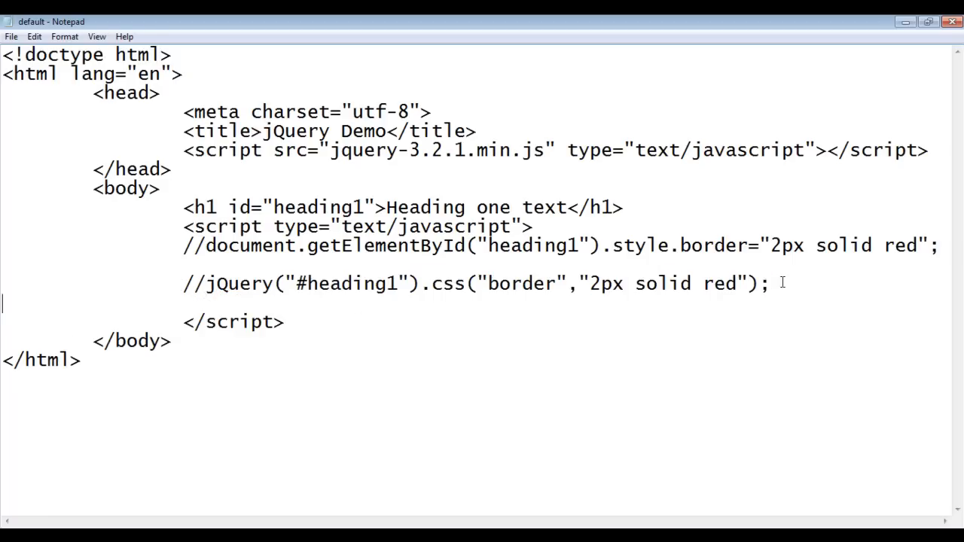
# Paste a copy of the jQuery border line and replace jQuery with the $ shorthand
pyautogui.write('jQuery("#heading1").css("border","2px solid red");')
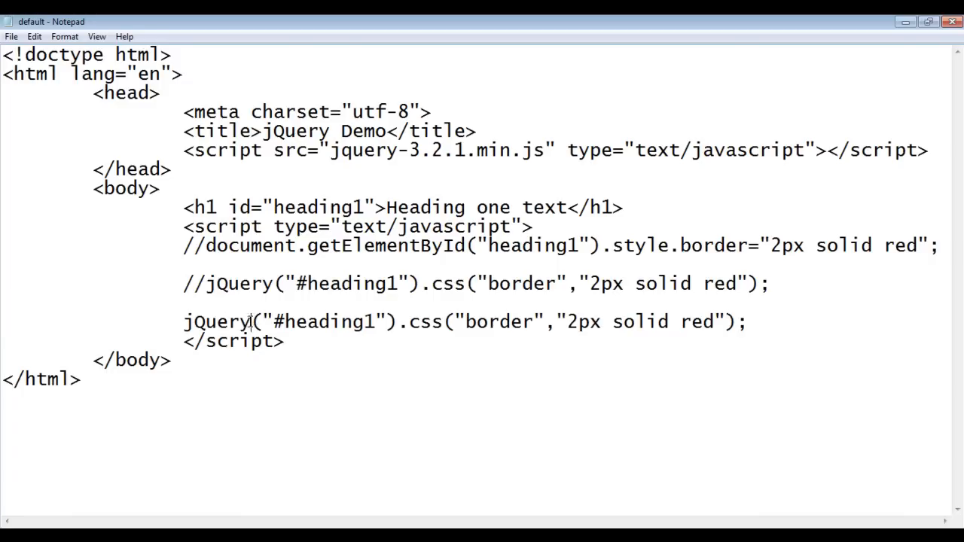
pyautogui.doubleClick(217, 323)
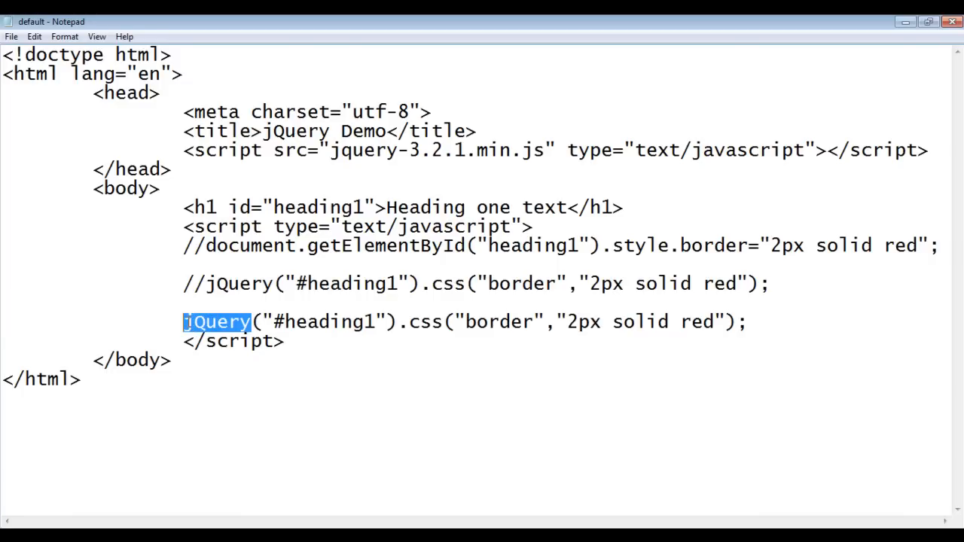
pyautogui.write('$')
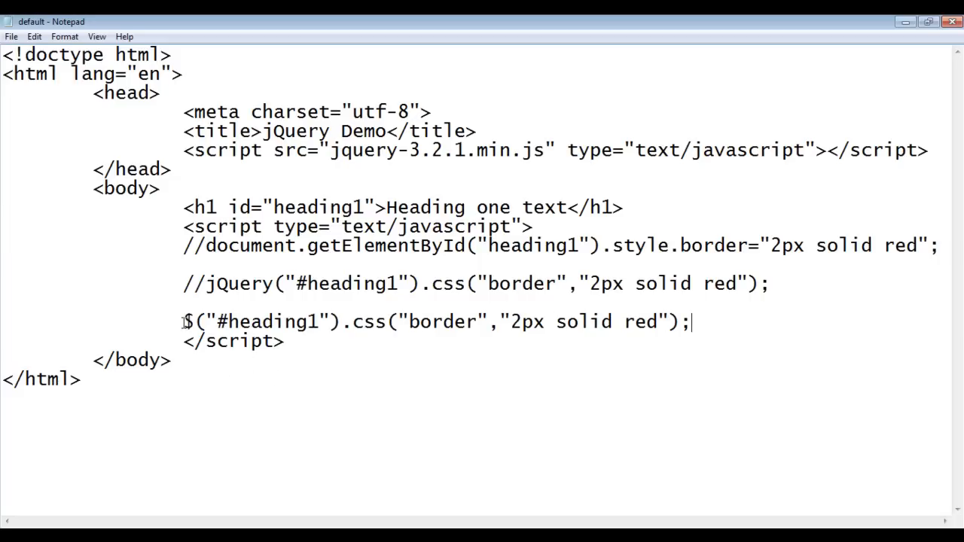
# Highlight the $("#heading1") line and its .css("border","2px solid red") call to explain them
pyautogui.moveTo(183, 323); pyautogui.dragTo(686, 322)
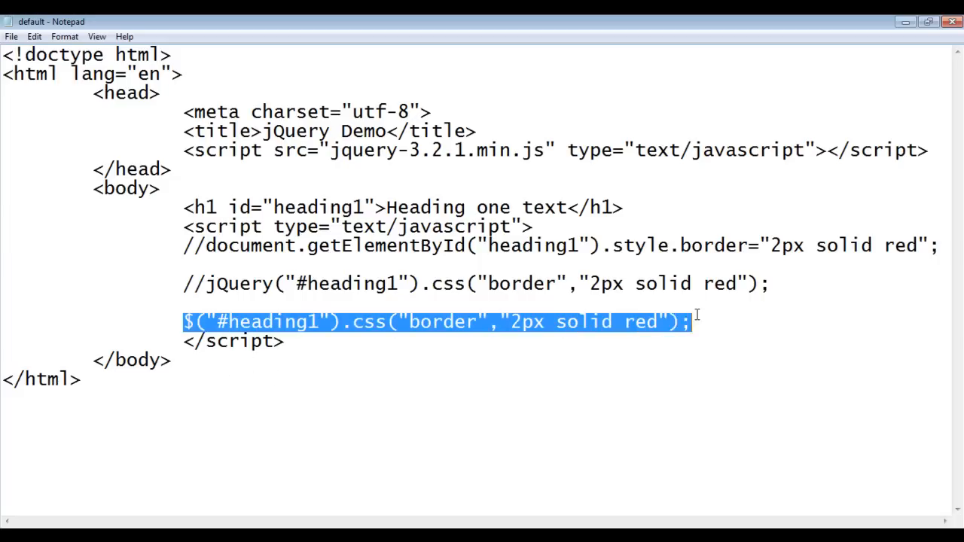
pyautogui.click(184, 323)
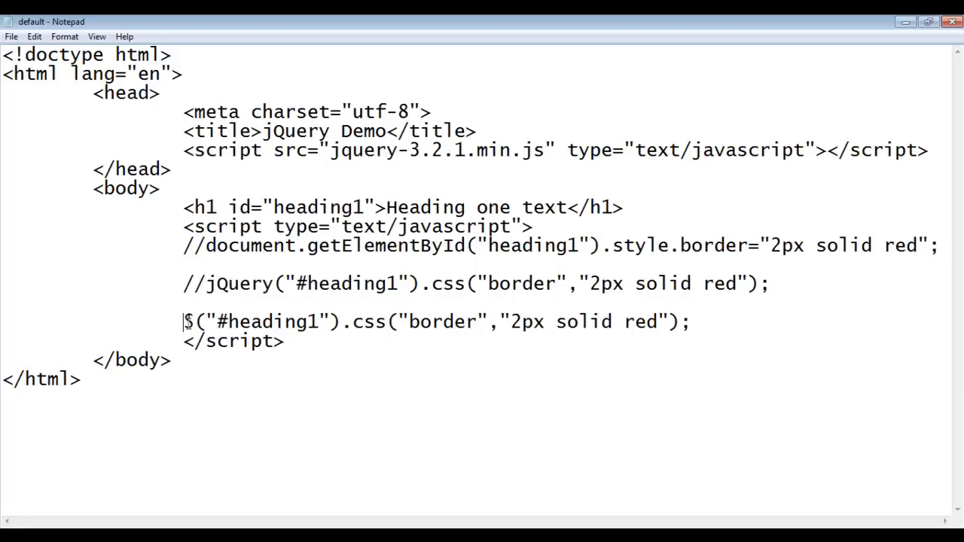
pyautogui.click(83, 380)
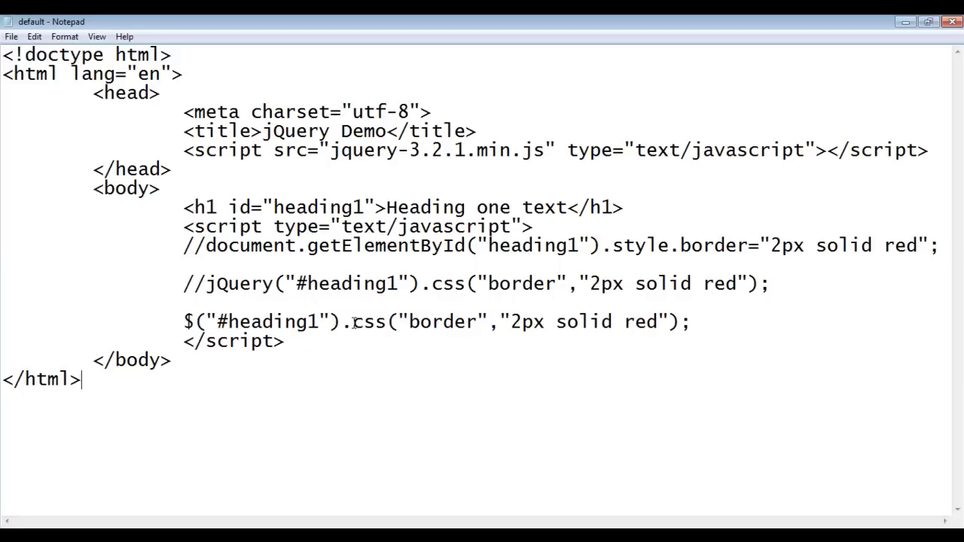
pyautogui.moveTo(352, 322); pyautogui.dragTo(676, 322)
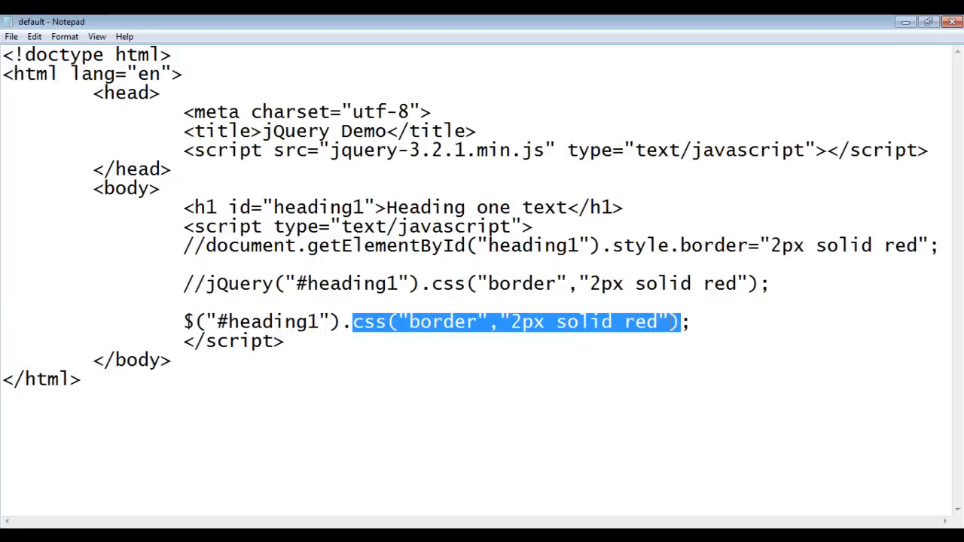
pyautogui.click(416, 355)
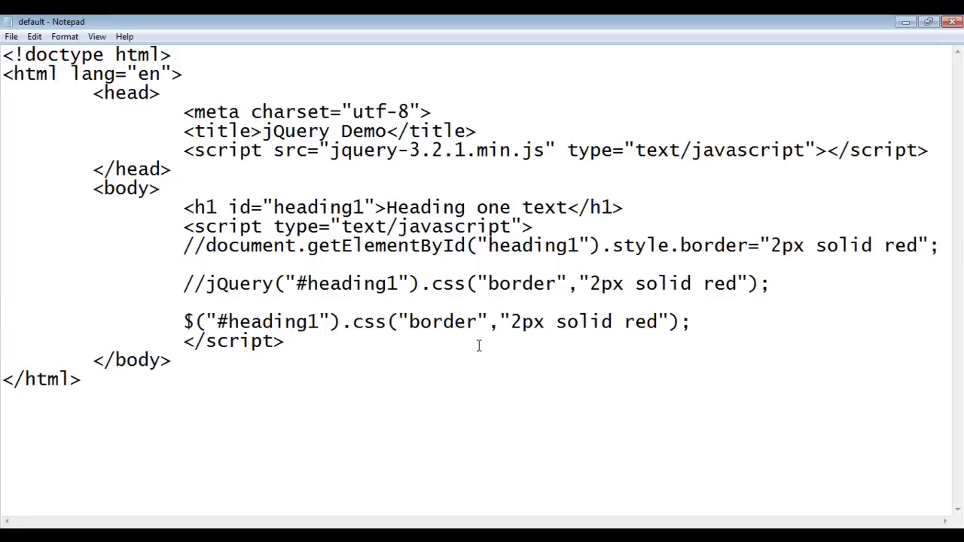
pyautogui.click(172, 360)
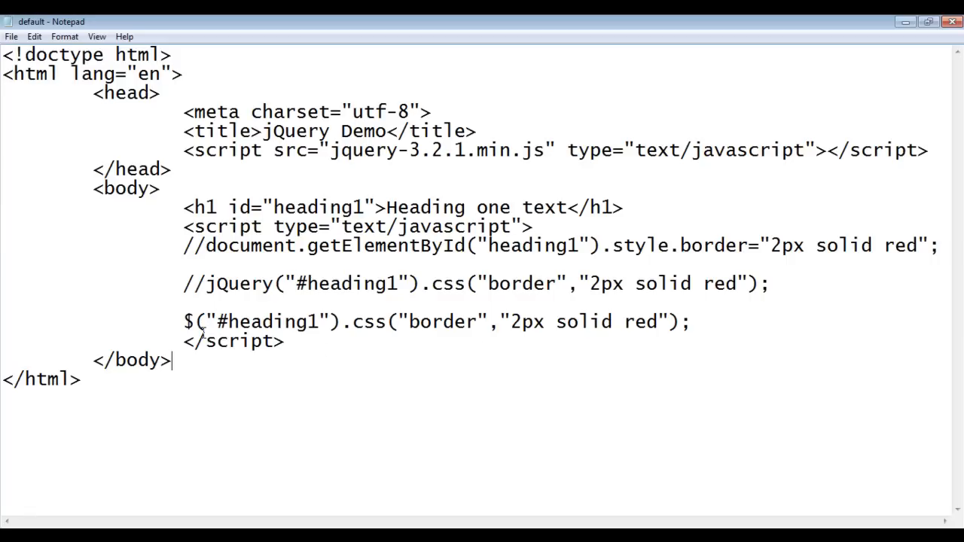
pyautogui.moveTo(182, 322); pyautogui.dragTo(690, 322)
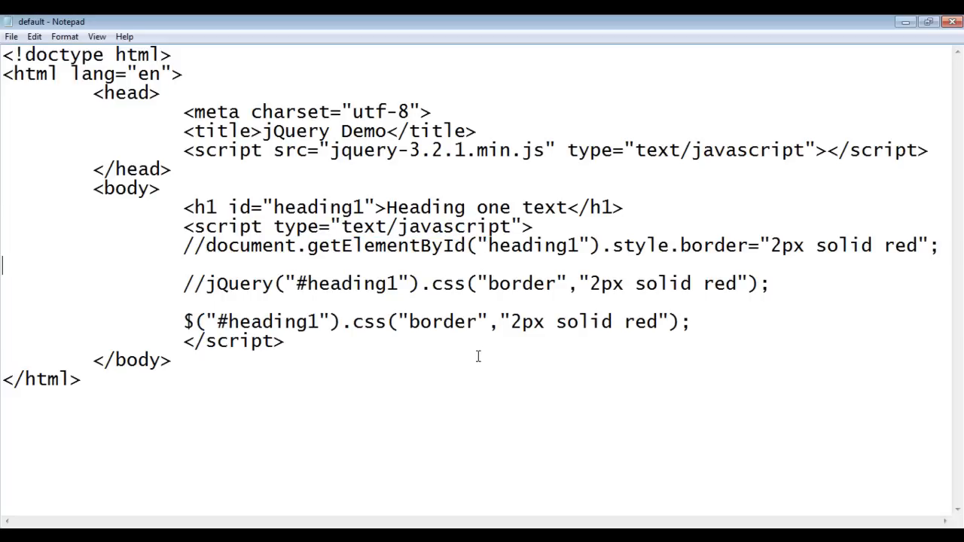
pyautogui.moveTo(458, 355)
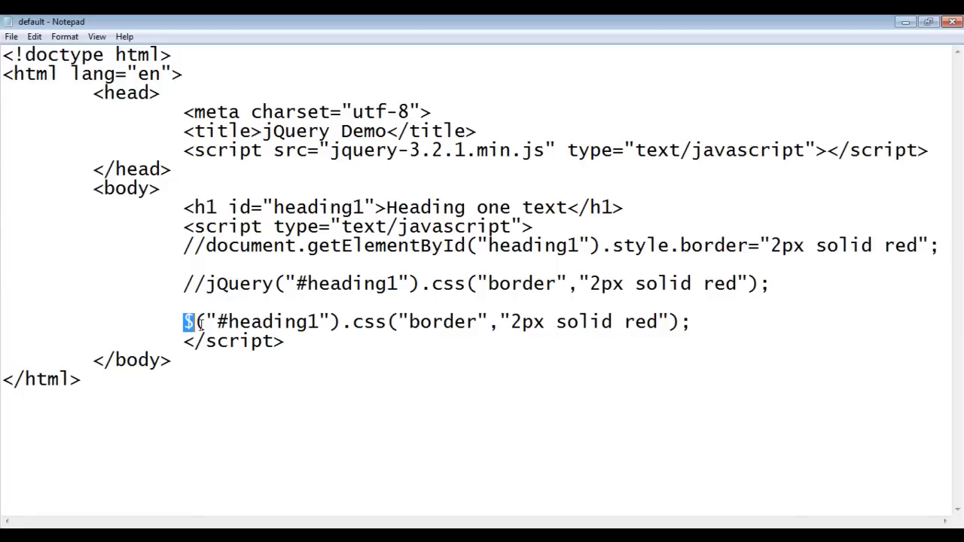
pyautogui.click(433, 394)
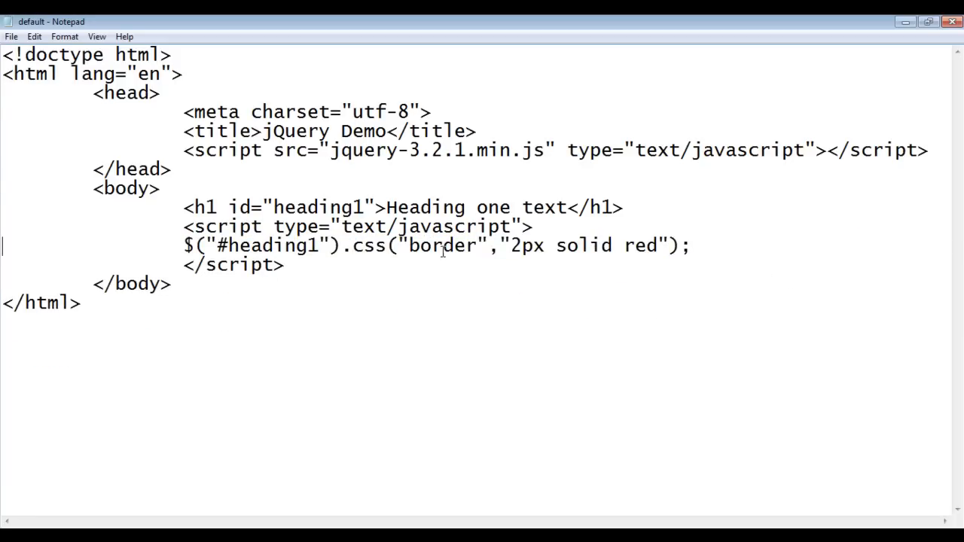
pyautogui.moveTo(467, 259)
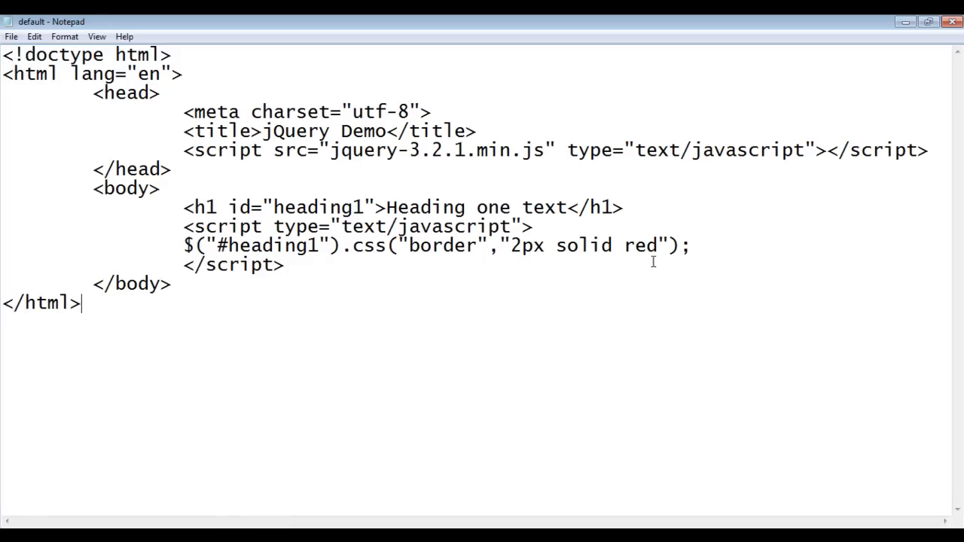
# Change the border value to 2px solid blue in the $("#heading1").css line
pyautogui.write('blue')
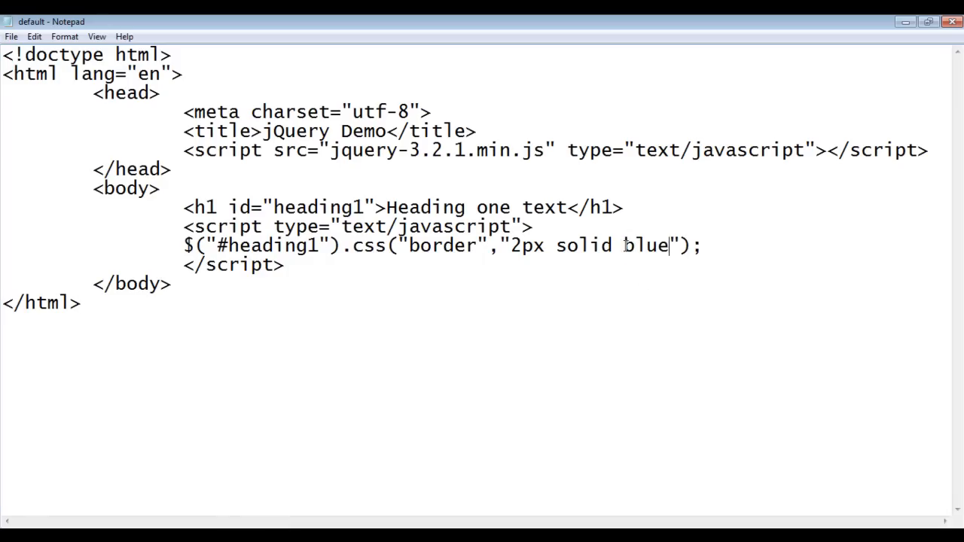